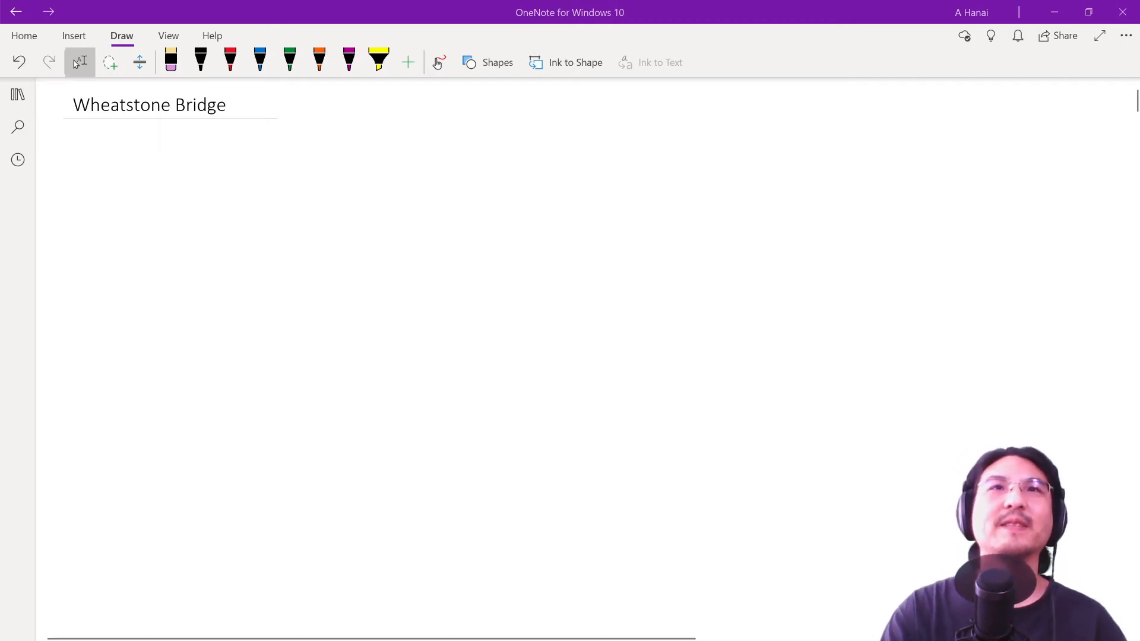
# Step: Sketch a water tank with a wavy water surface and side outlet in black pen, erasing the extra tank
pyautogui.click(200, 61)
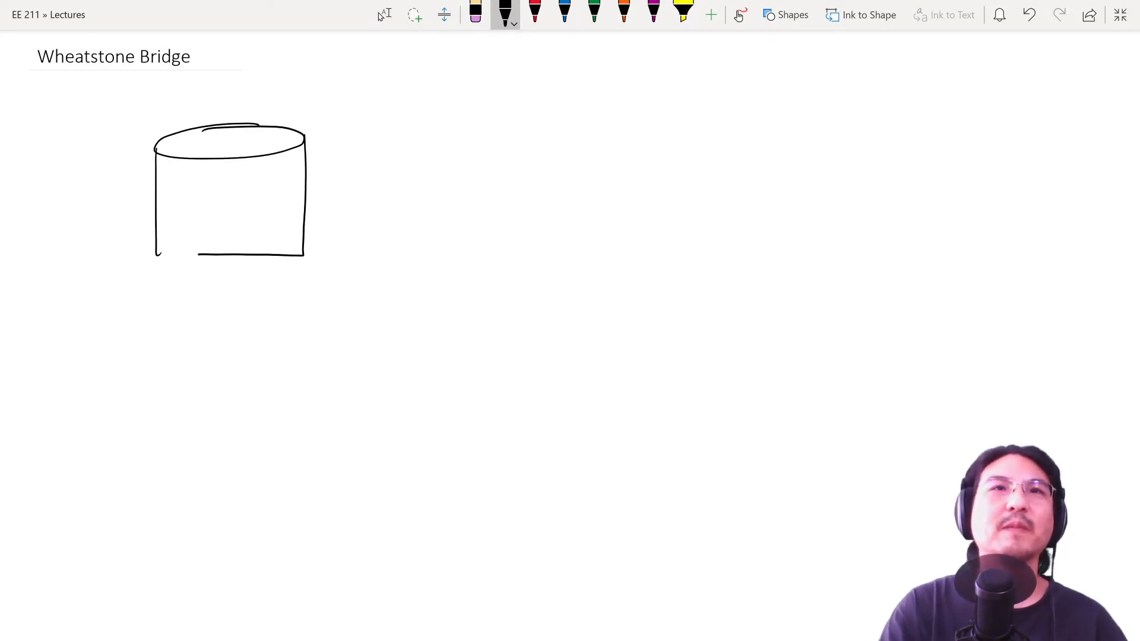
pyautogui.moveTo(155, 172); pyautogui.dragTo(232, 172)
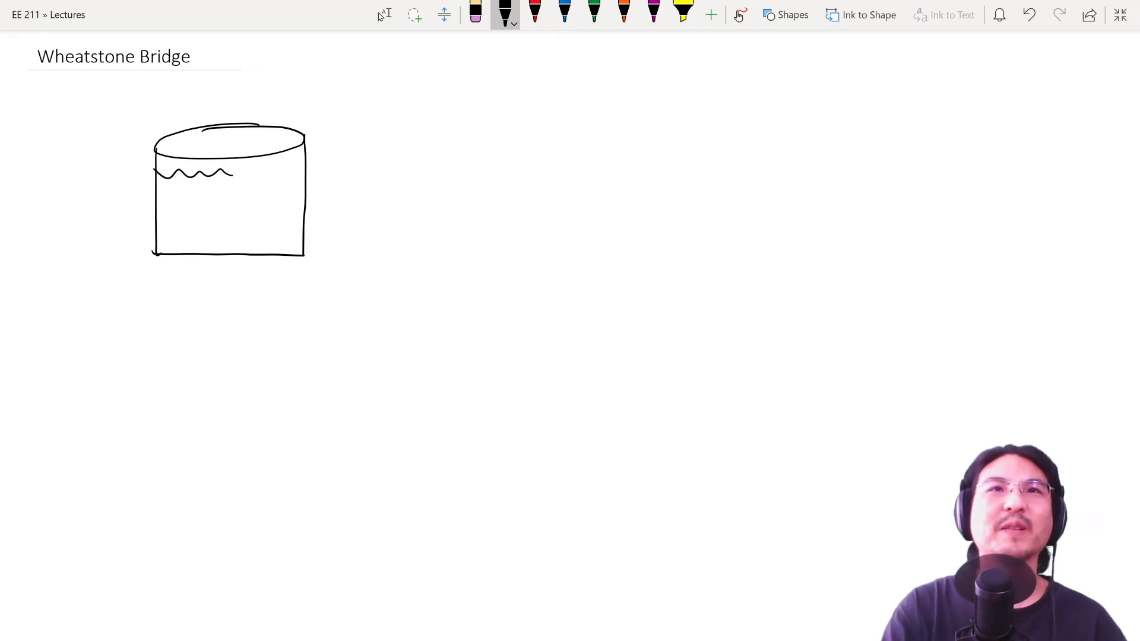
pyautogui.moveTo(501, 129); pyautogui.dragTo(560, 122)
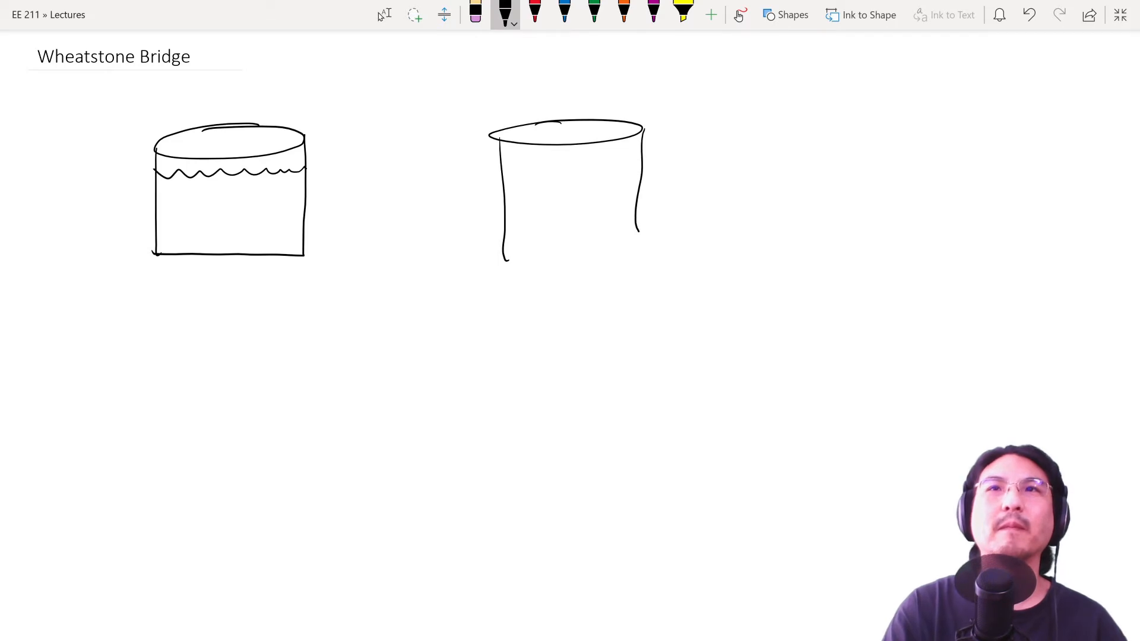
pyautogui.moveTo(509, 164); pyautogui.dragTo(617, 164)
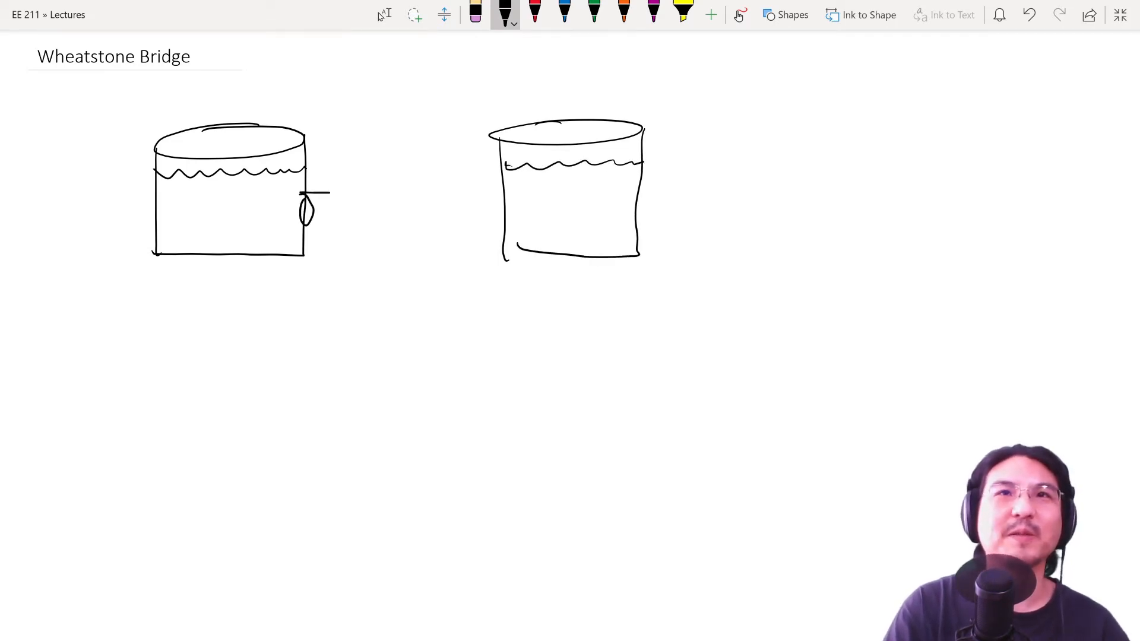
pyautogui.moveTo(306, 195); pyautogui.dragTo(501, 190)
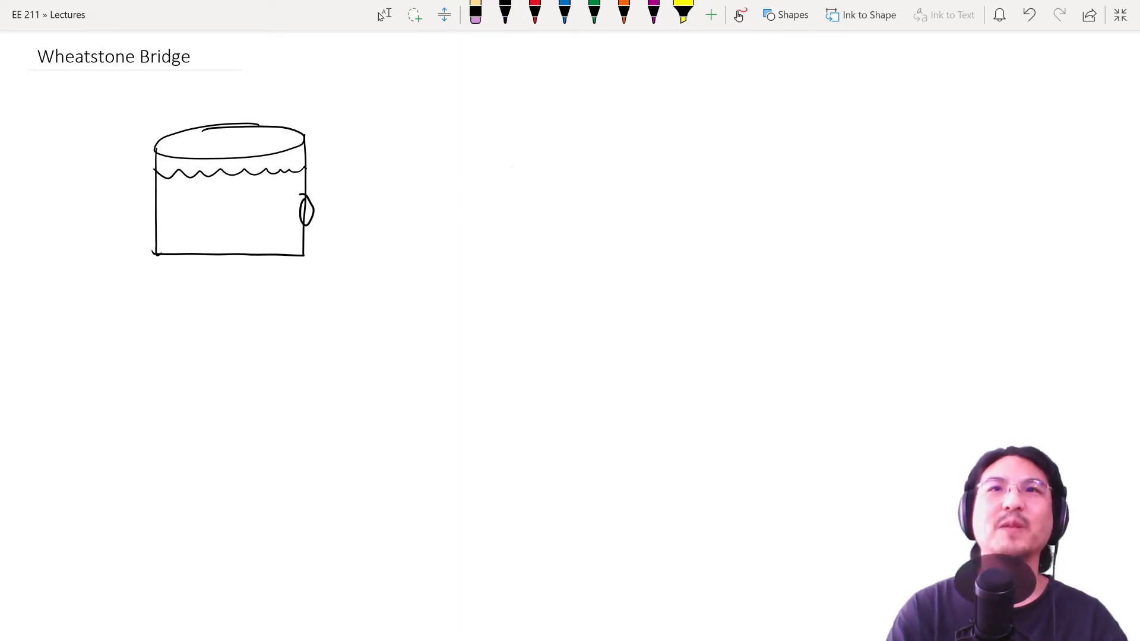
# Step: Draw a lower second tank on the right, a pipe from the first tank's outlet, and a flow arrow
pyautogui.moveTo(498, 215); pyautogui.dragTo(653, 212)
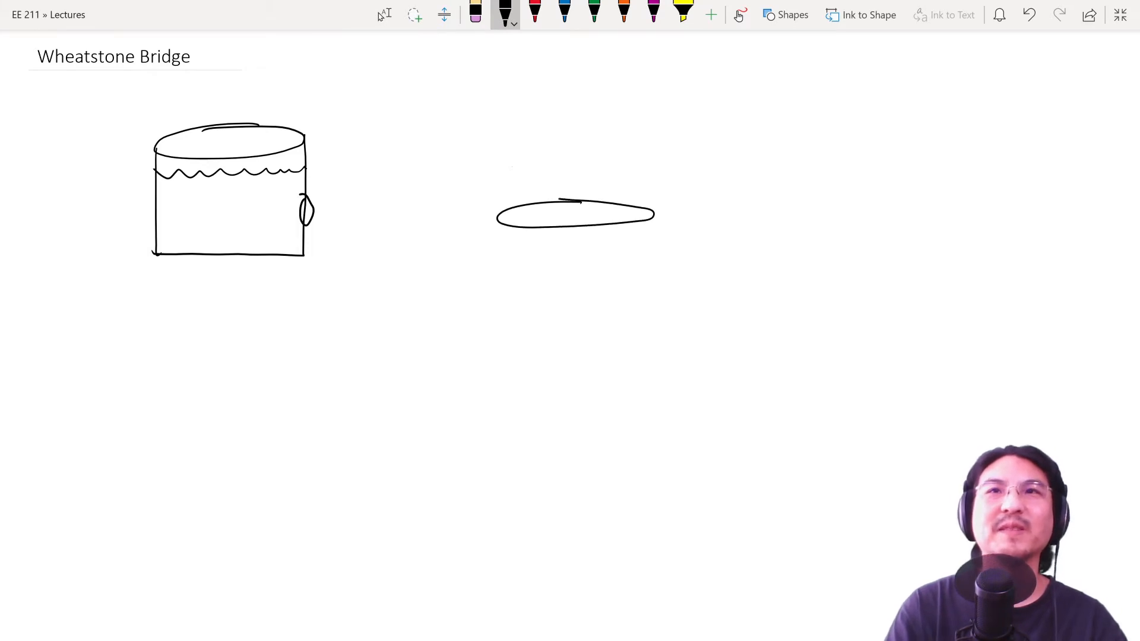
pyautogui.moveTo(510, 233); pyautogui.dragTo(510, 320)
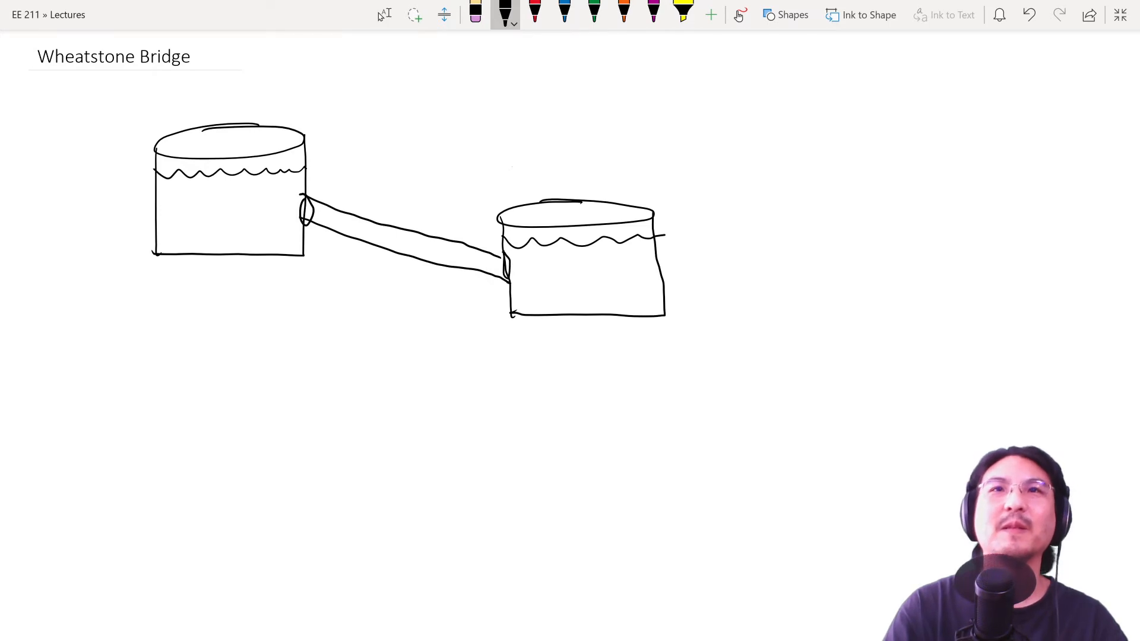
pyautogui.moveTo(348, 191); pyautogui.dragTo(418, 209)
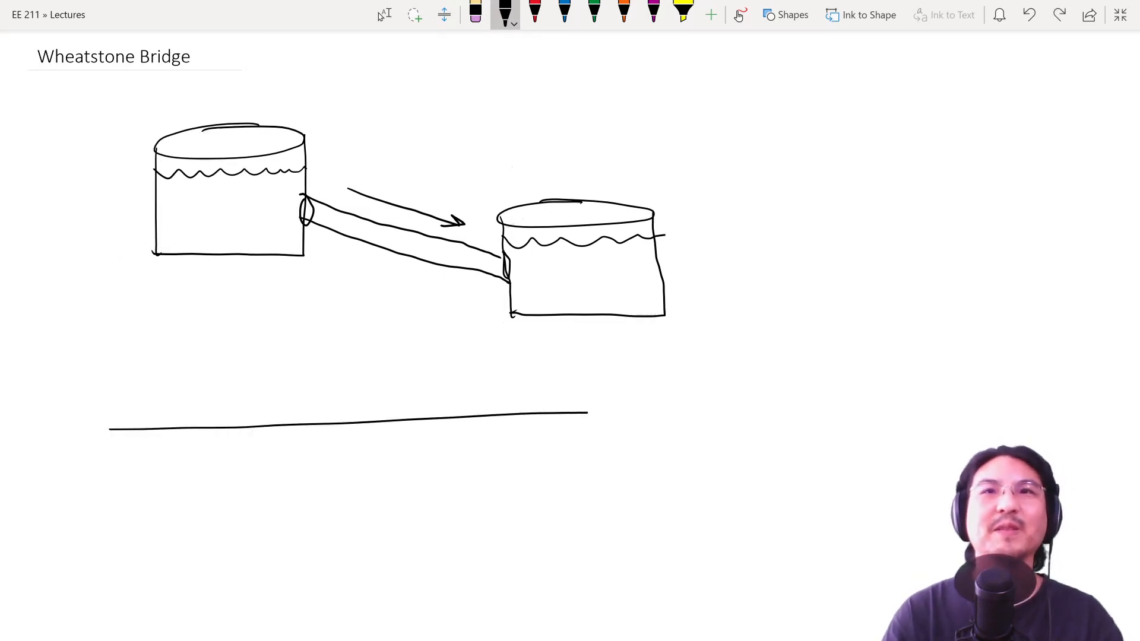
# Step: Draw tank supports, mark the outlet point, and add height arrows to the ground labelled h1 and h2
pyautogui.moveTo(228, 257); pyautogui.dragTo(229, 422)
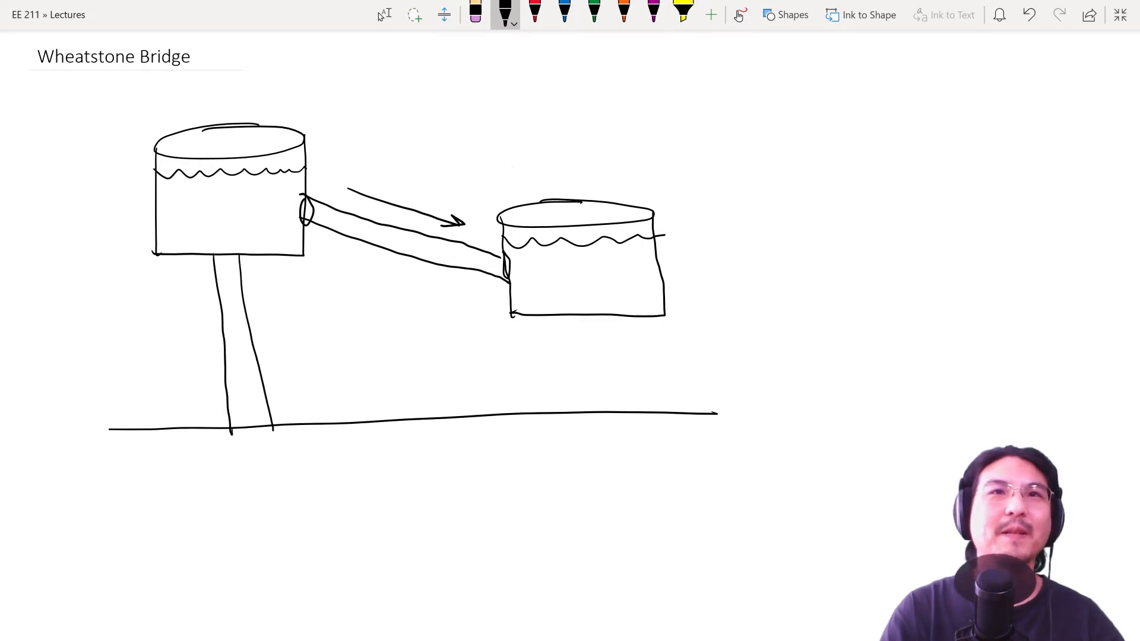
pyautogui.moveTo(589, 320); pyautogui.dragTo(593, 407)
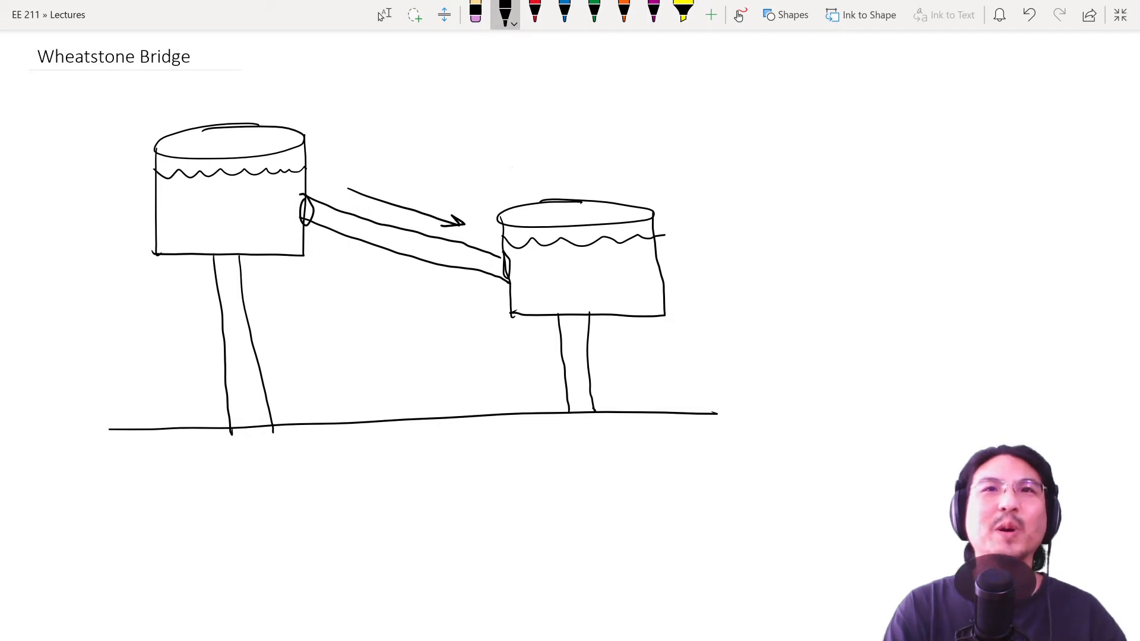
pyautogui.click(290, 206)
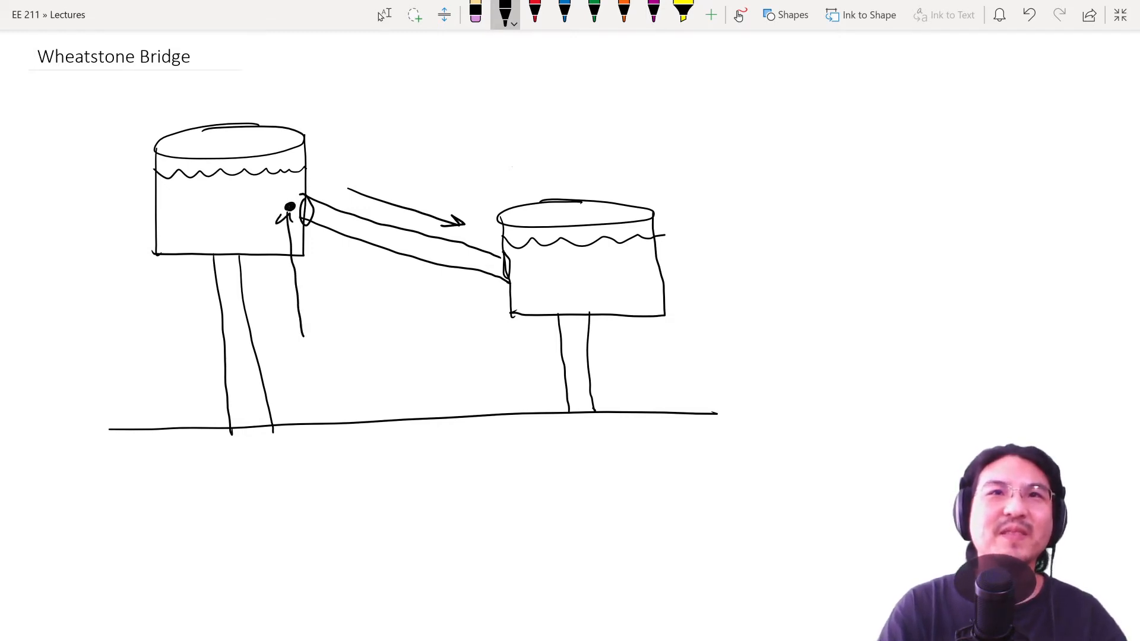
pyautogui.moveTo(291, 211); pyautogui.dragTo(312, 418)
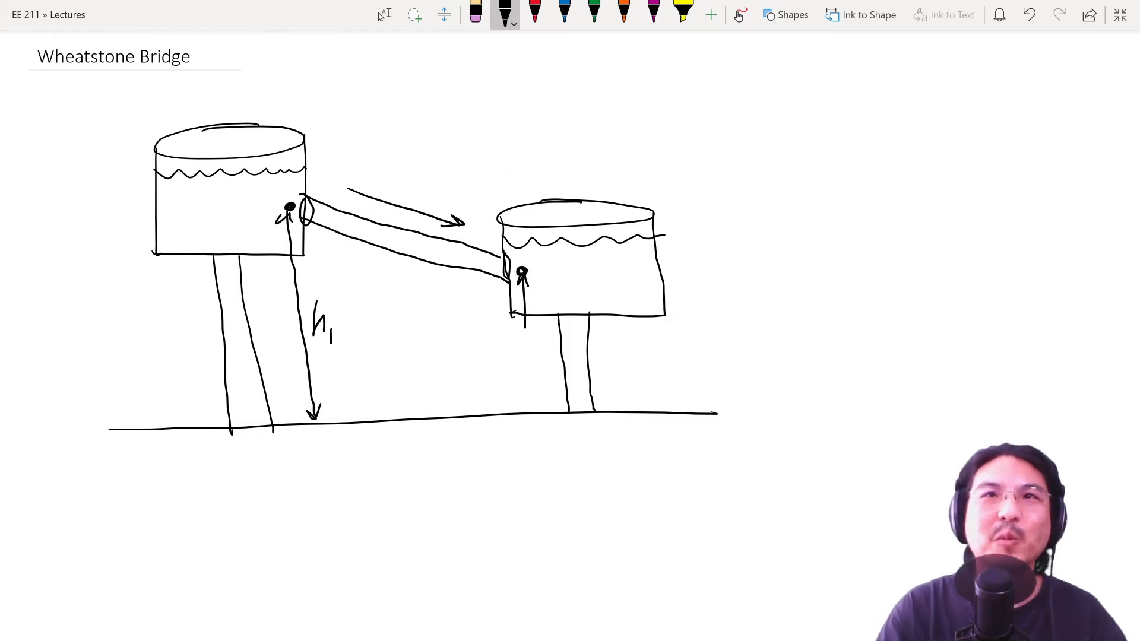
pyautogui.moveTo(526, 277); pyautogui.dragTo(527, 407)
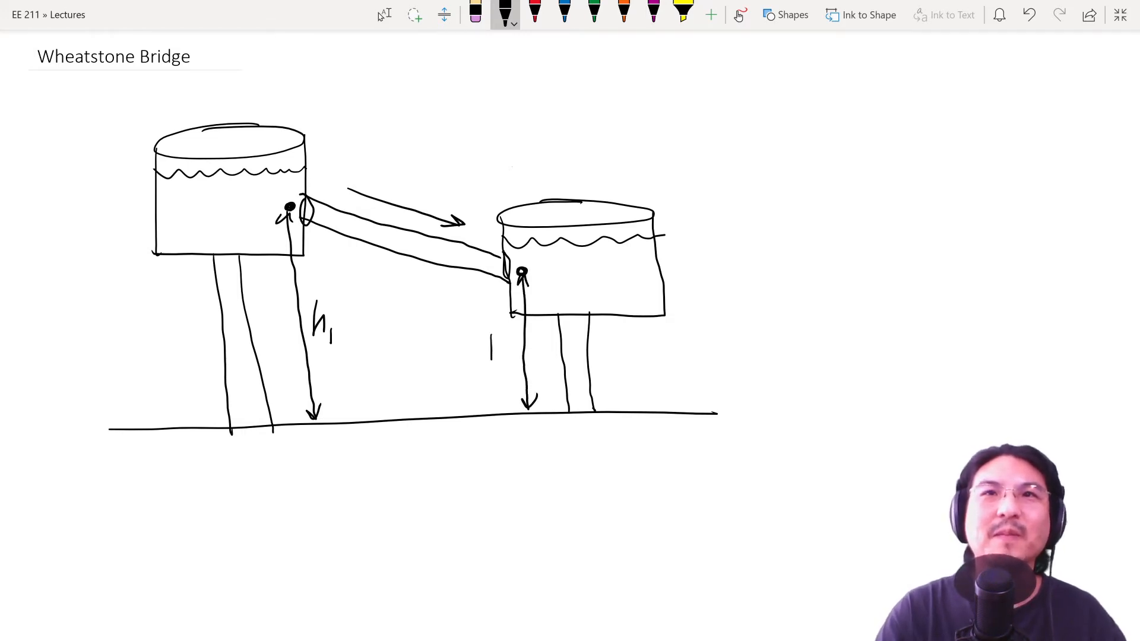
pyautogui.write('h2')
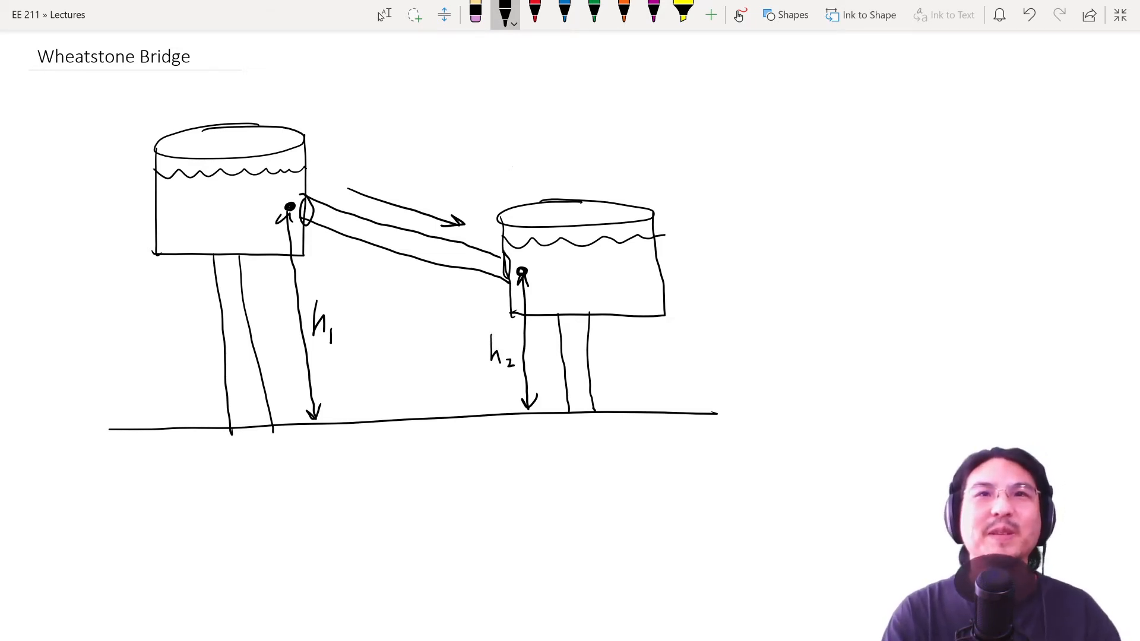
# Step: Draw level lines through both outlet points with an arrow marking the Δh difference
pyautogui.moveTo(265, 211); pyautogui.dragTo(541, 194)
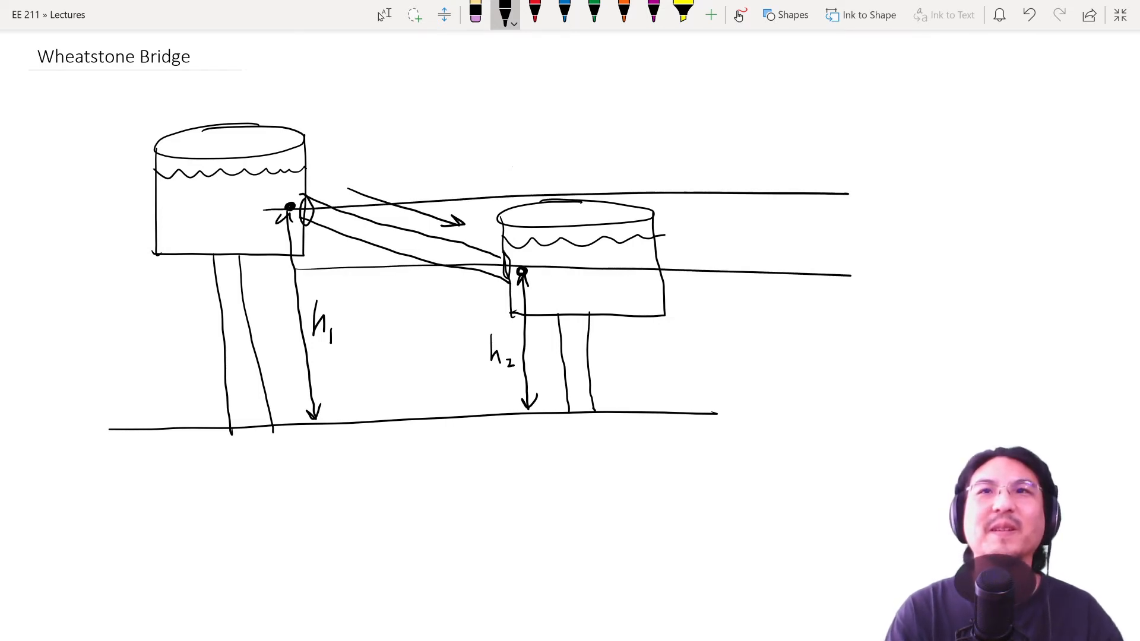
pyautogui.moveTo(808, 211); pyautogui.dragTo(812, 273)
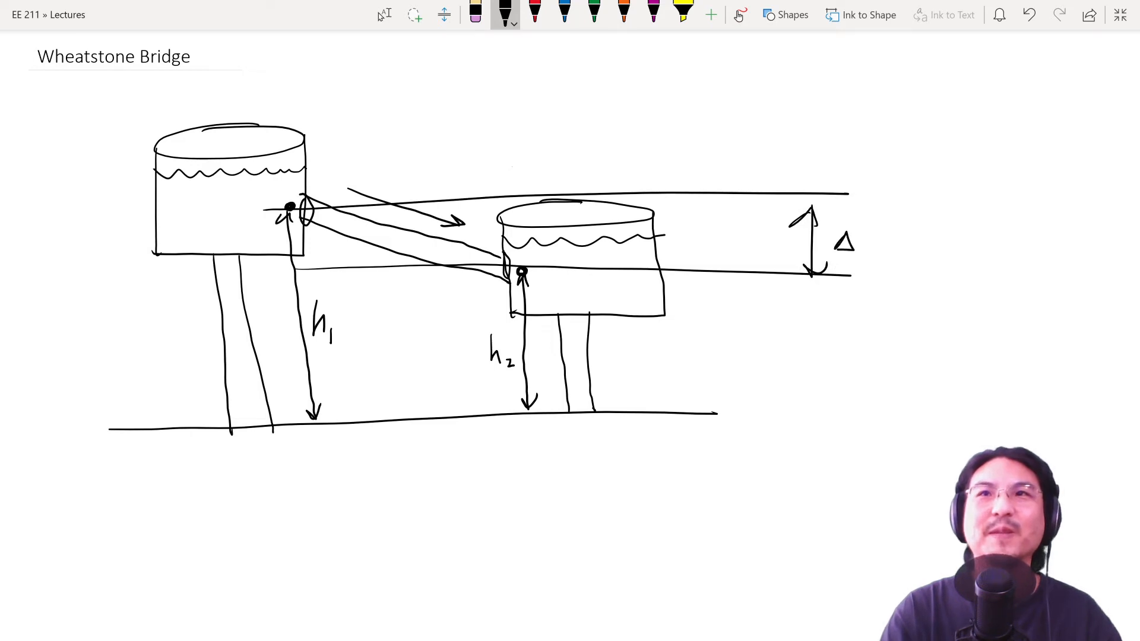
pyautogui.write('h')
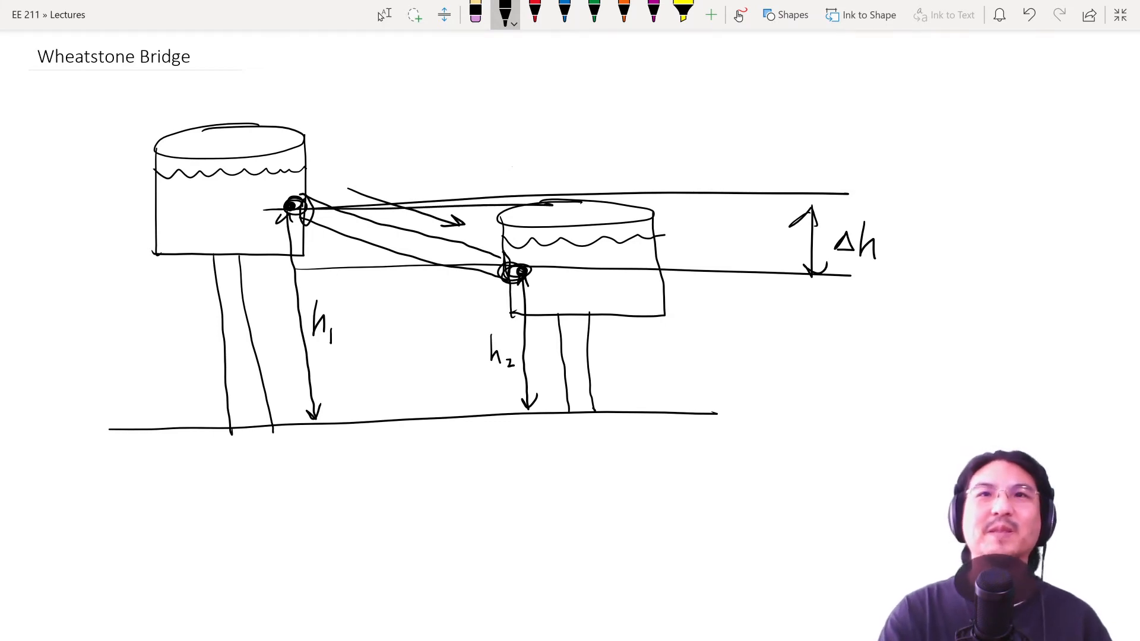
# Step: Erase the Δh lines and the connecting pipe, and handwrite "current" above the flow arrow
pyautogui.moveTo(270, 273); pyautogui.dragTo(509, 271)
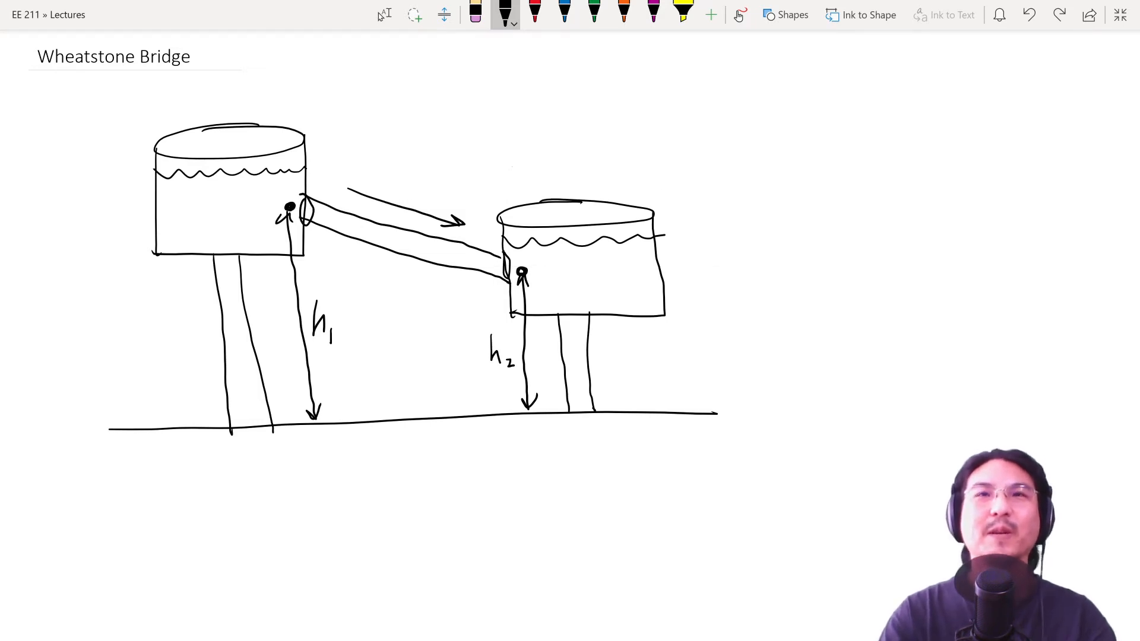
pyautogui.moveTo(274, 211); pyautogui.dragTo(756, 200)
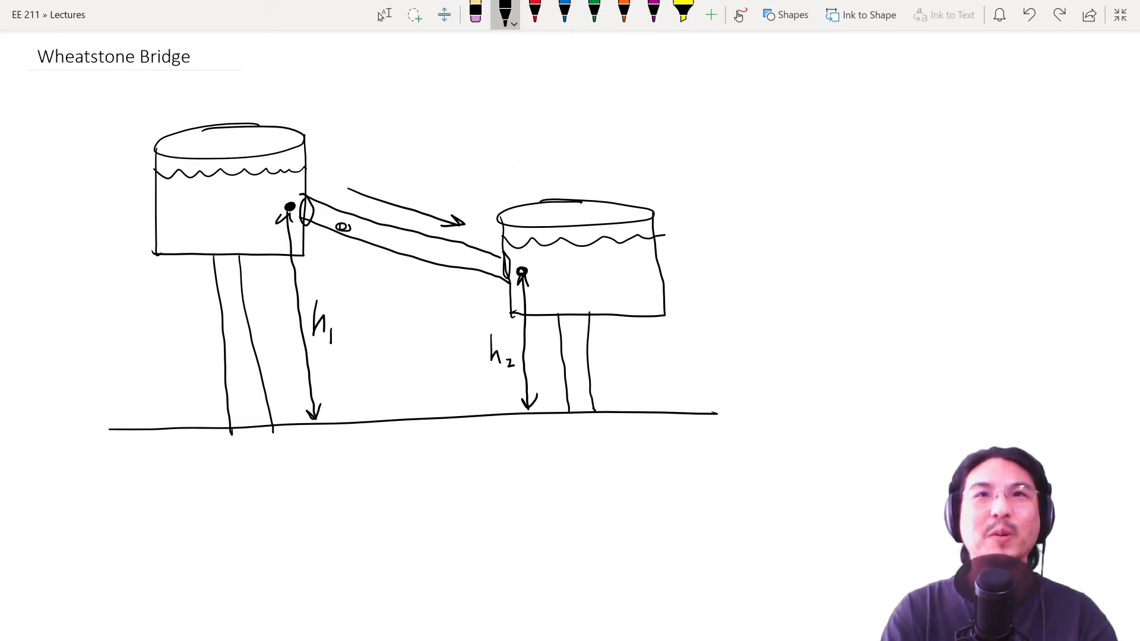
pyautogui.moveTo(349, 233); pyautogui.dragTo(466, 265)
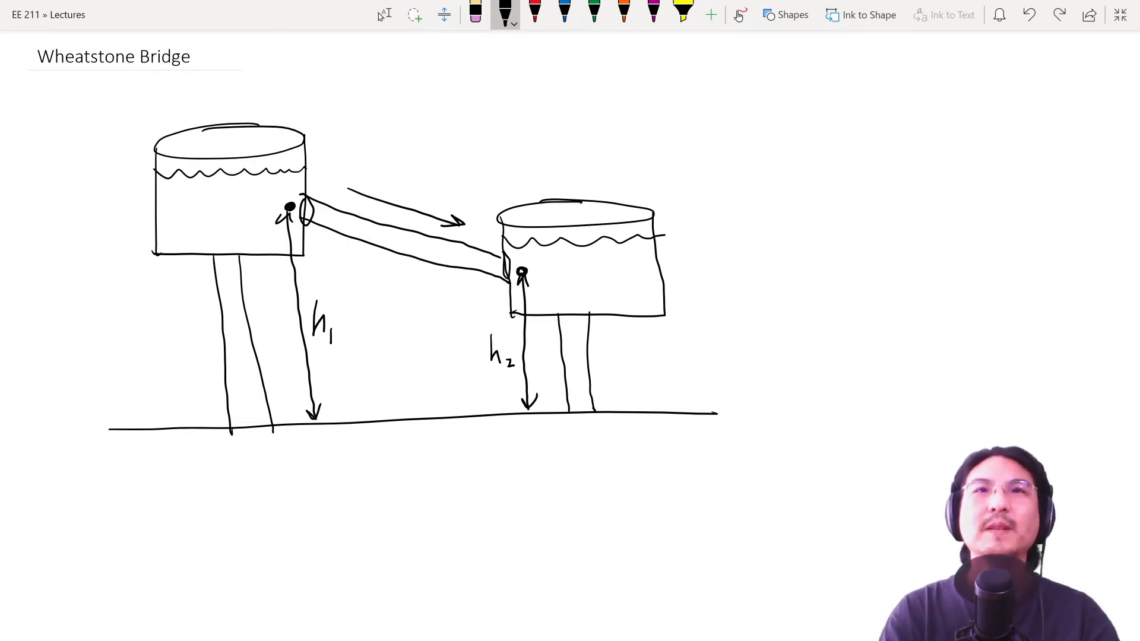
pyautogui.moveTo(283, 288); pyautogui.dragTo(524, 284)
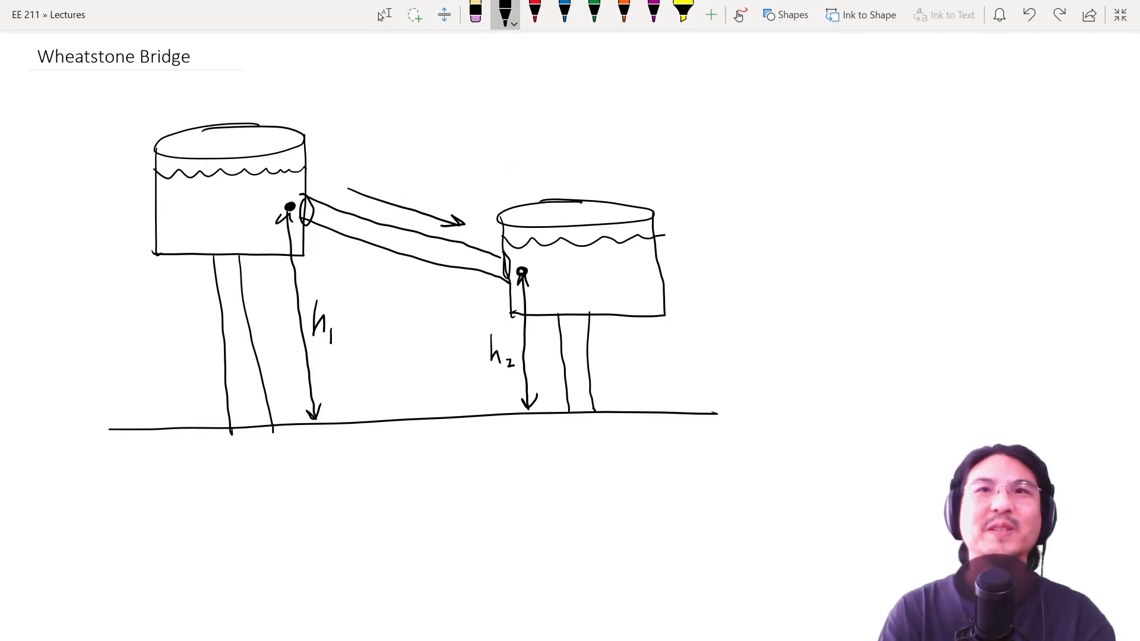
pyautogui.write('Curr')
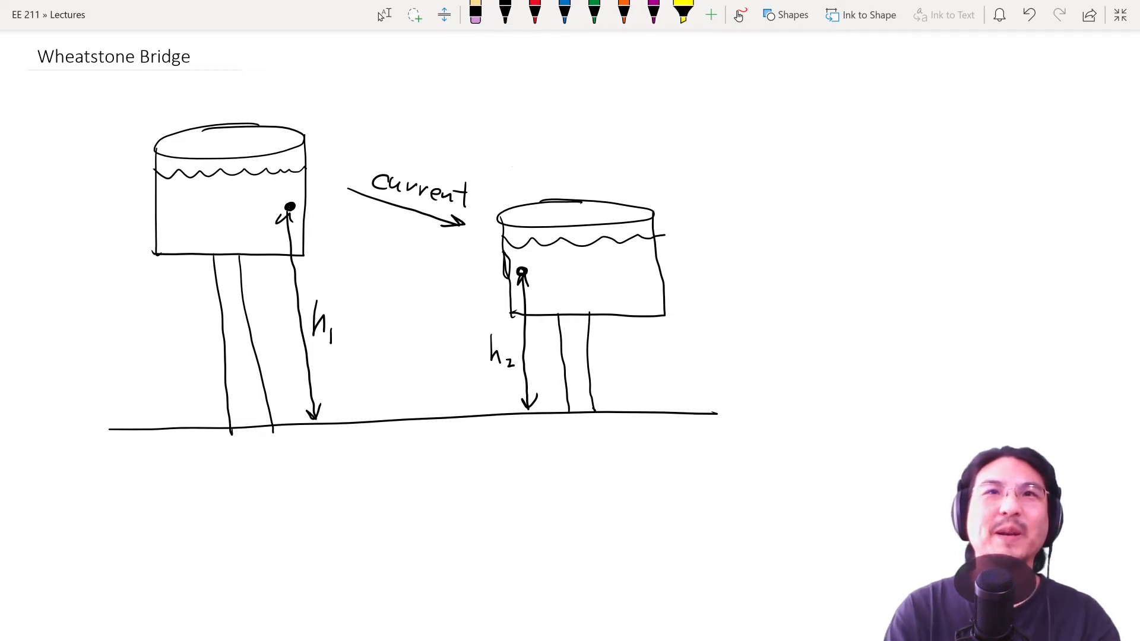
# Step: Draw a thin two-line pipe joining the two outlet points, erasing the misplaced first line
pyautogui.click(505, 14)
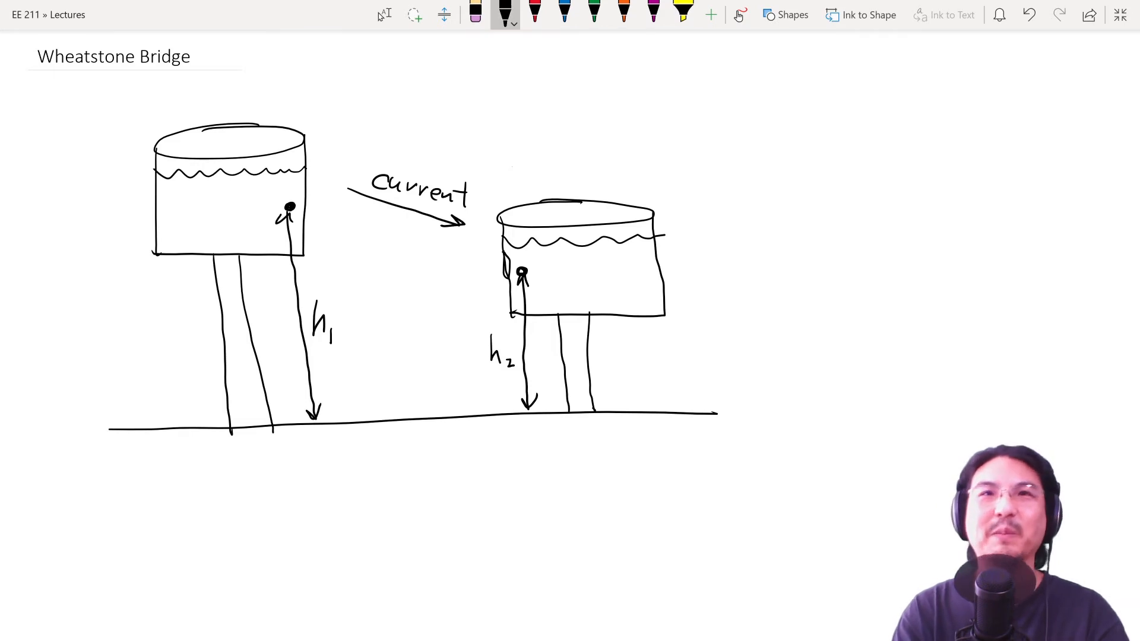
pyautogui.moveTo(306, 188); pyautogui.dragTo(530, 257)
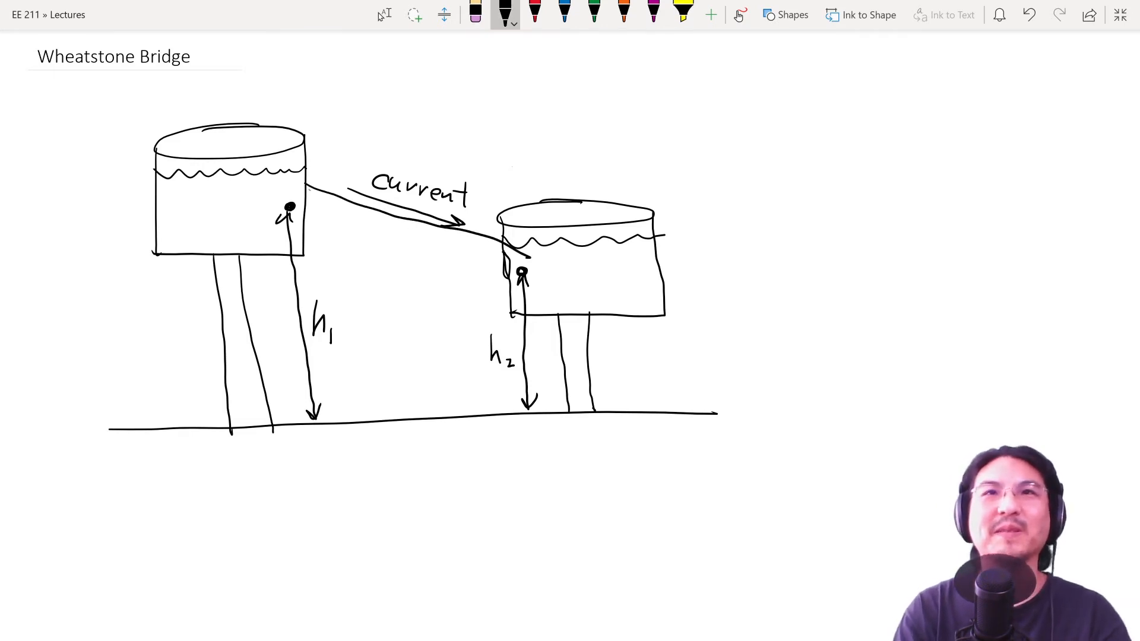
pyautogui.moveTo(305, 247); pyautogui.dragTo(514, 298)
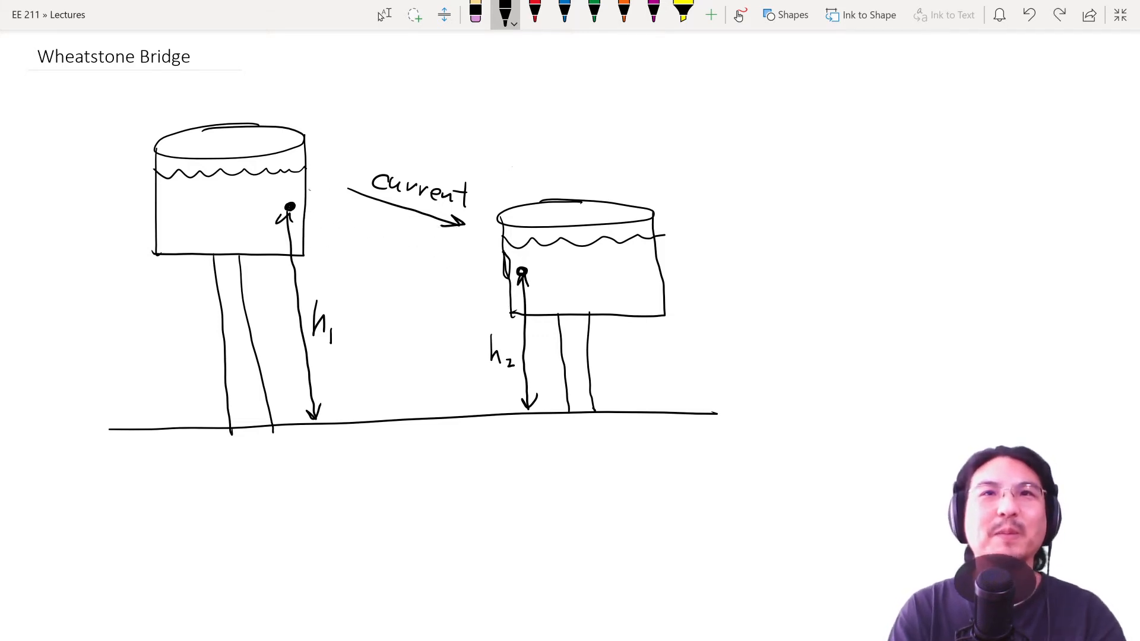
pyautogui.moveTo(294, 209); pyautogui.dragTo(513, 270)
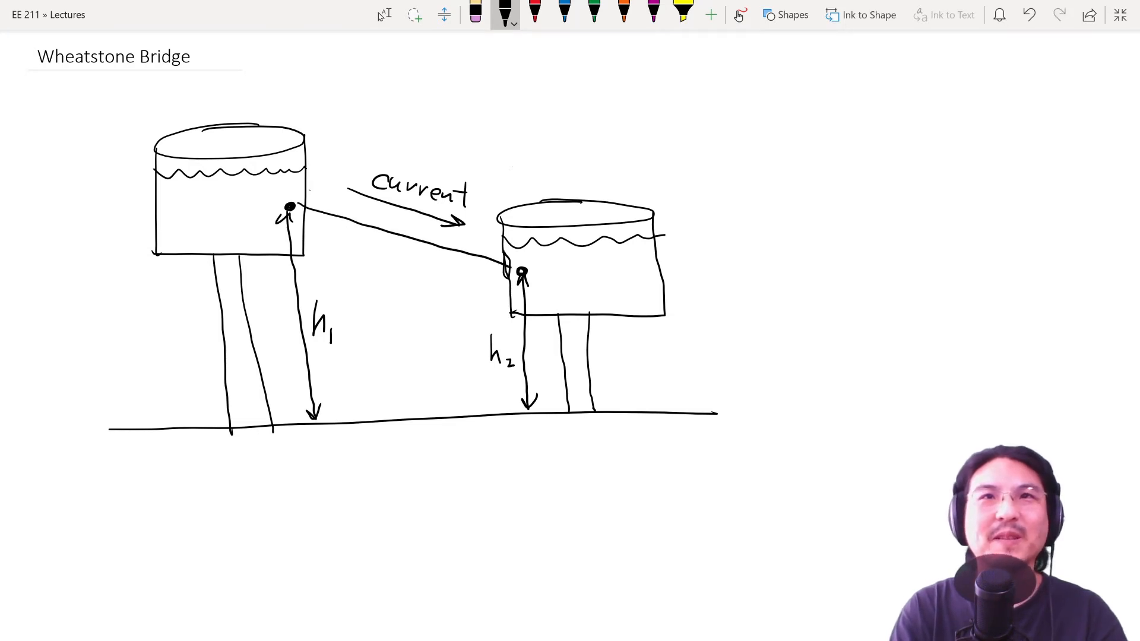
pyautogui.moveTo(298, 213); pyautogui.dragTo(498, 267)
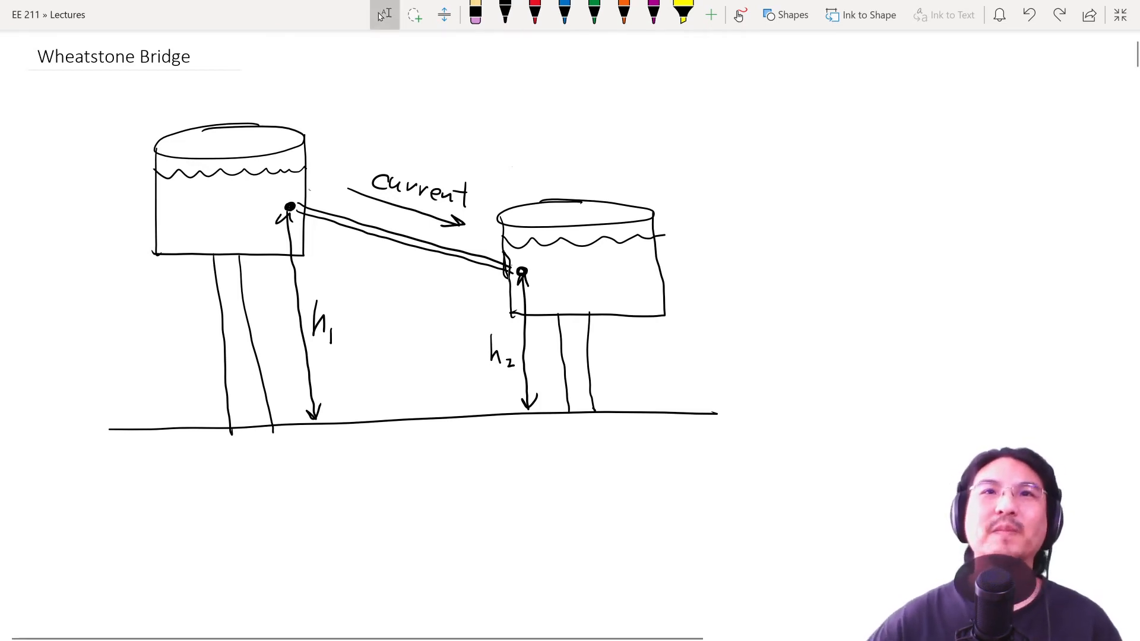
# Step: Circle the galvanometer, R3 and the left junction on the bridge figure, clear the circles, and write V by the left node
pyautogui.scroll(-3)
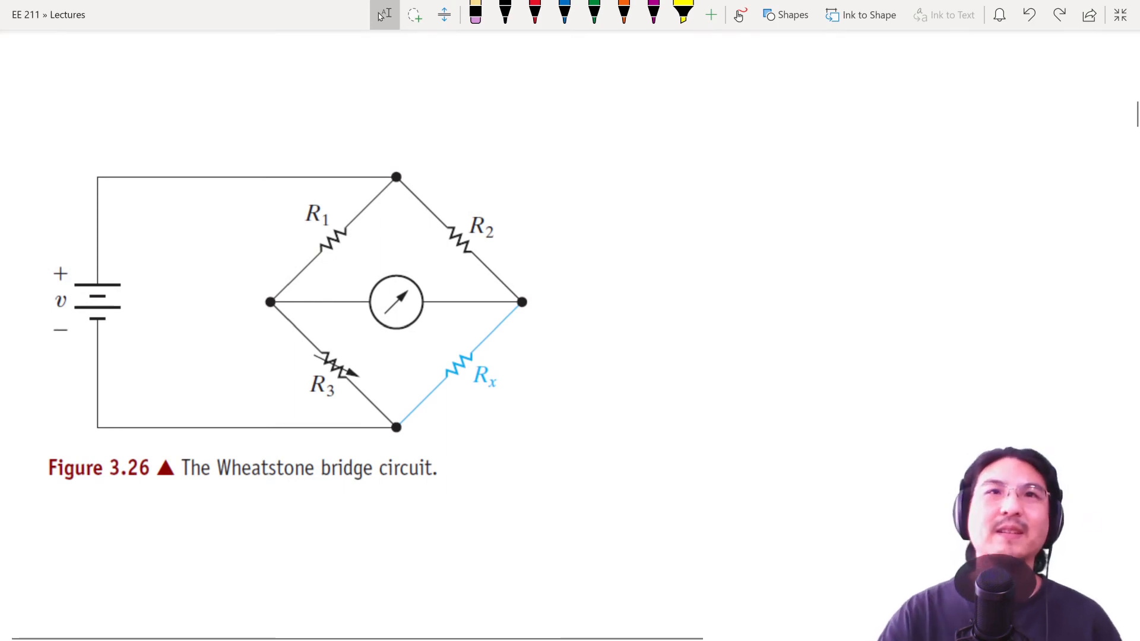
pyautogui.click(505, 14)
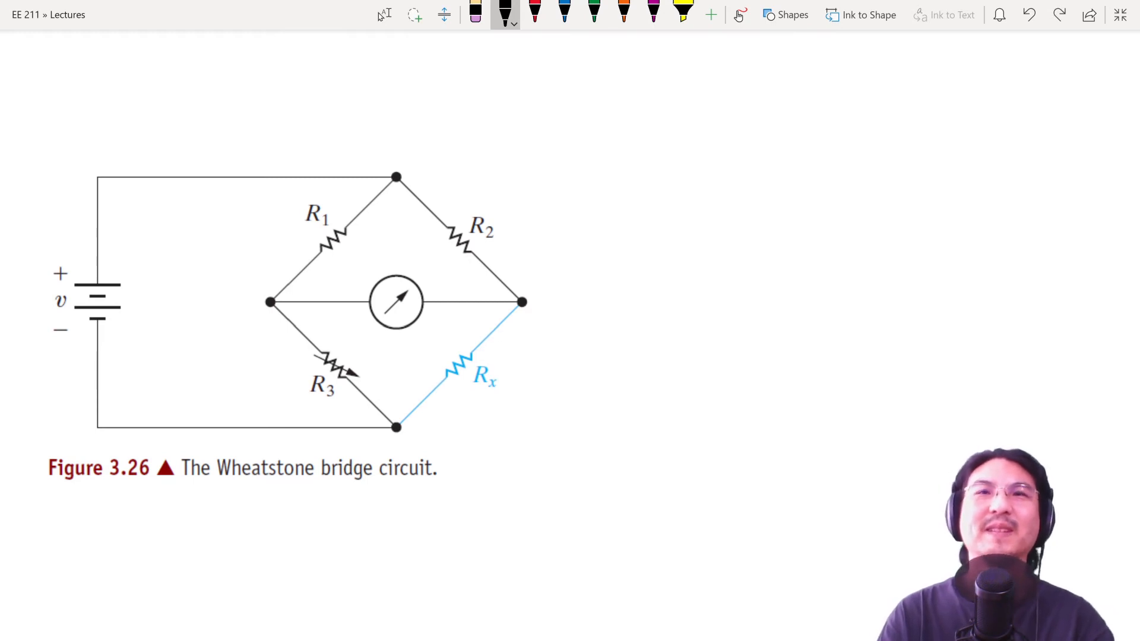
pyautogui.moveTo(58, 251); pyautogui.dragTo(105, 254)
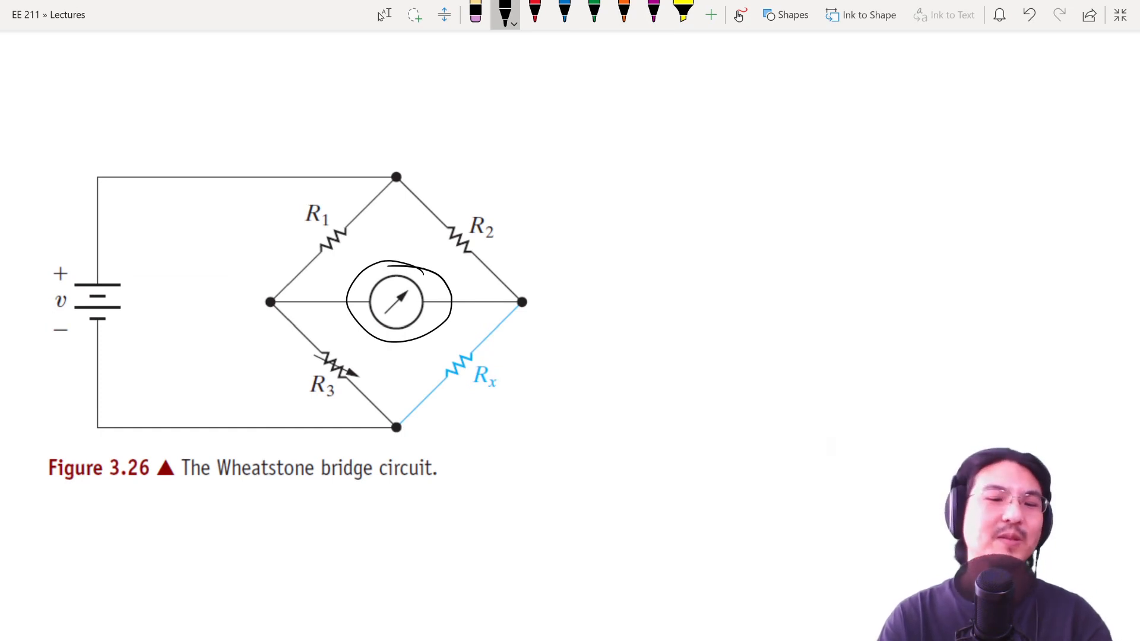
pyautogui.click(1028, 15)
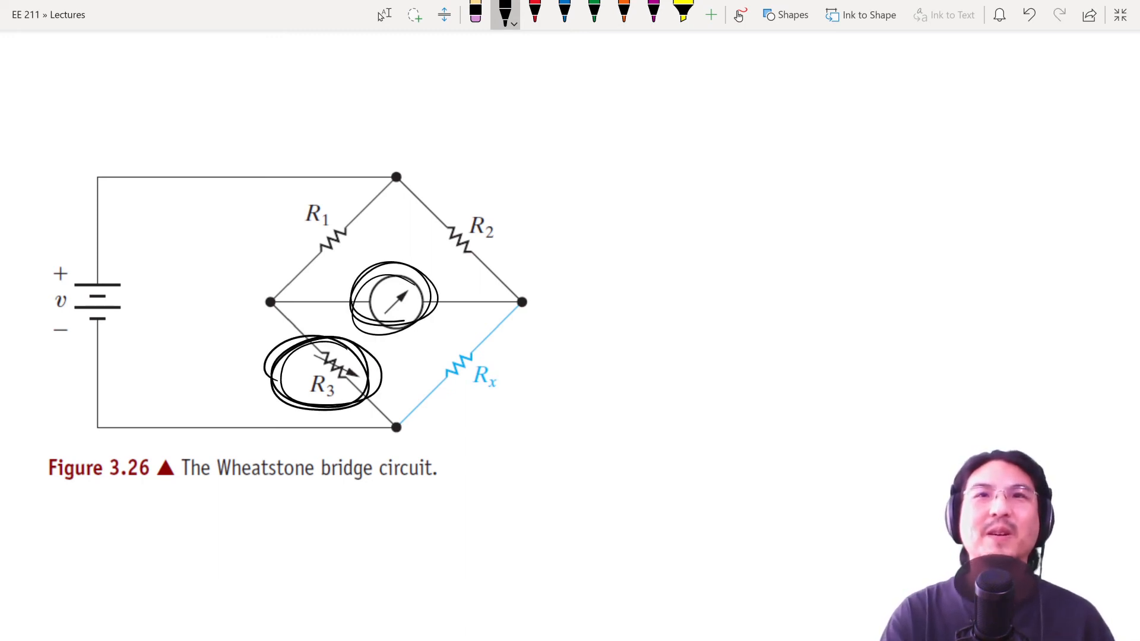
pyautogui.click(1029, 14)
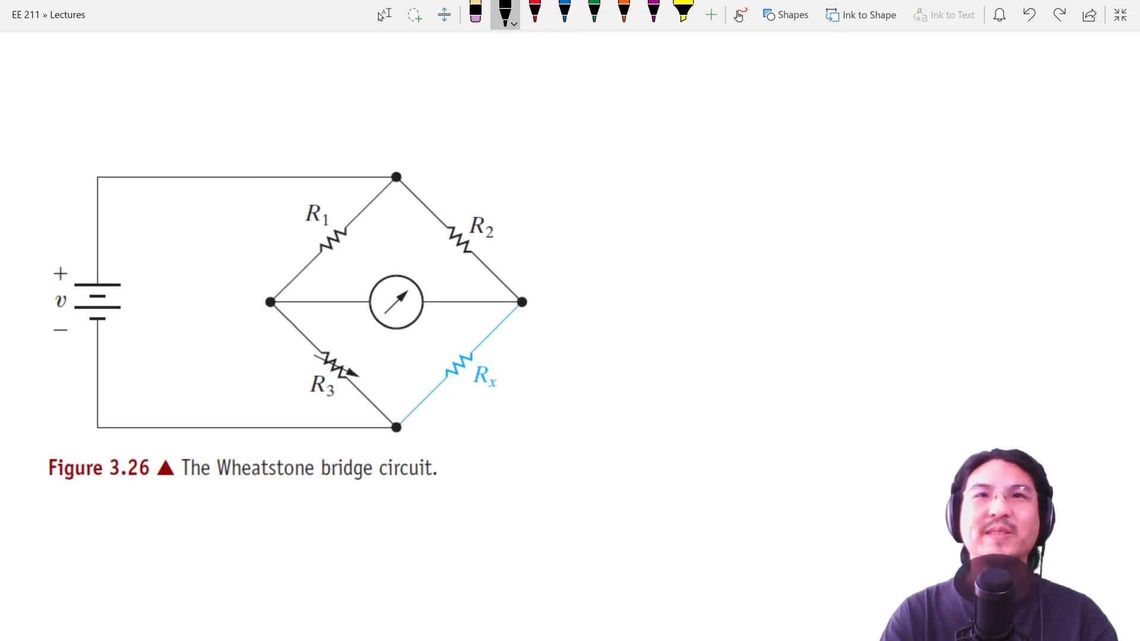
pyautogui.moveTo(251, 302); pyautogui.dragTo(291, 298)
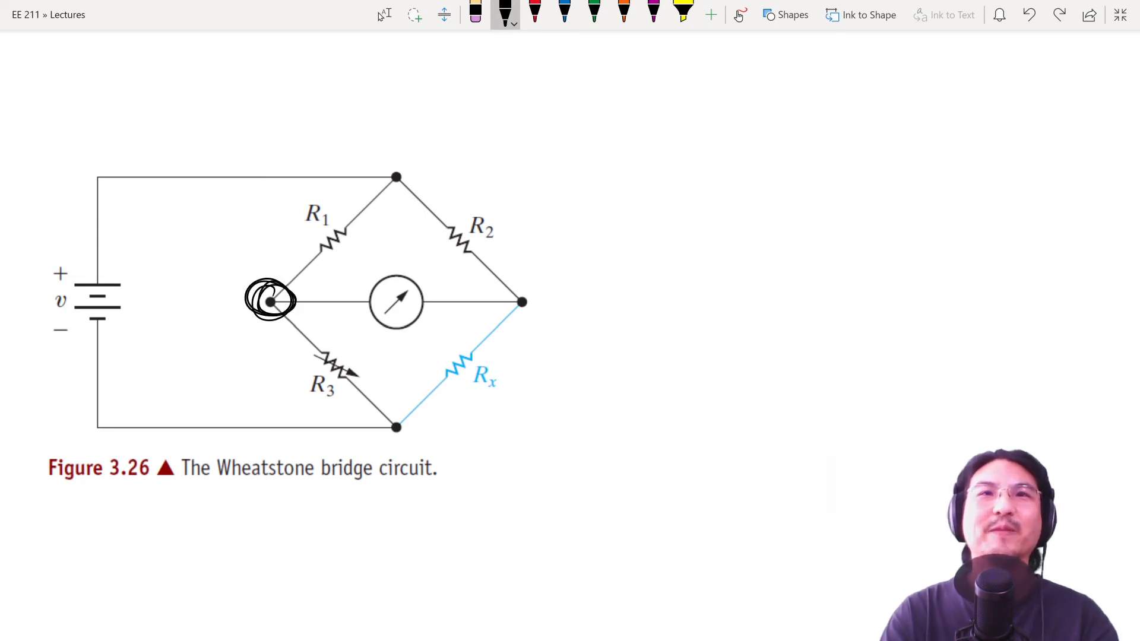
pyautogui.moveTo(510, 302); pyautogui.dragTo(538, 312)
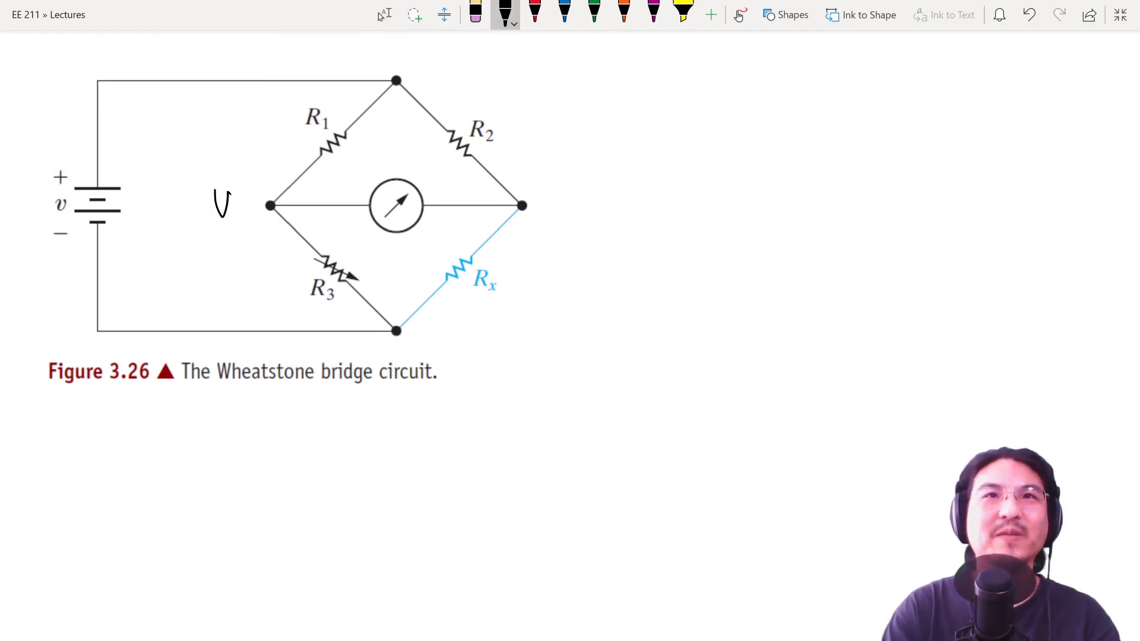
# Step: Label the side junctions Va and Vb and start a voltage source with a wire beside the figure
pyautogui.write('a')
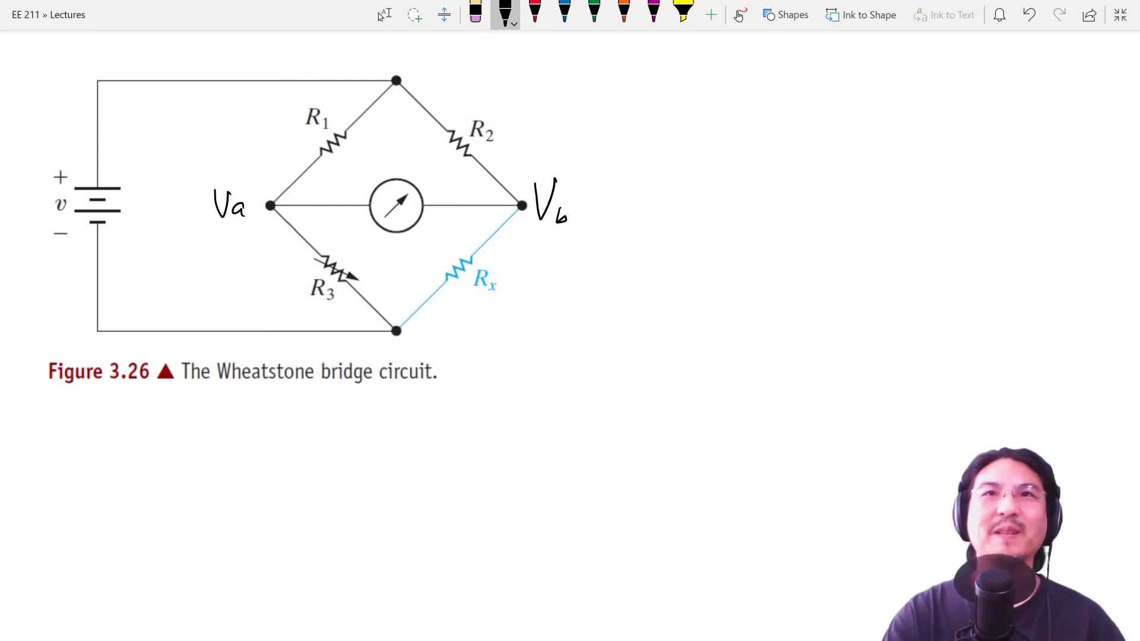
pyautogui.moveTo(364, 171); pyautogui.dragTo(454, 240)
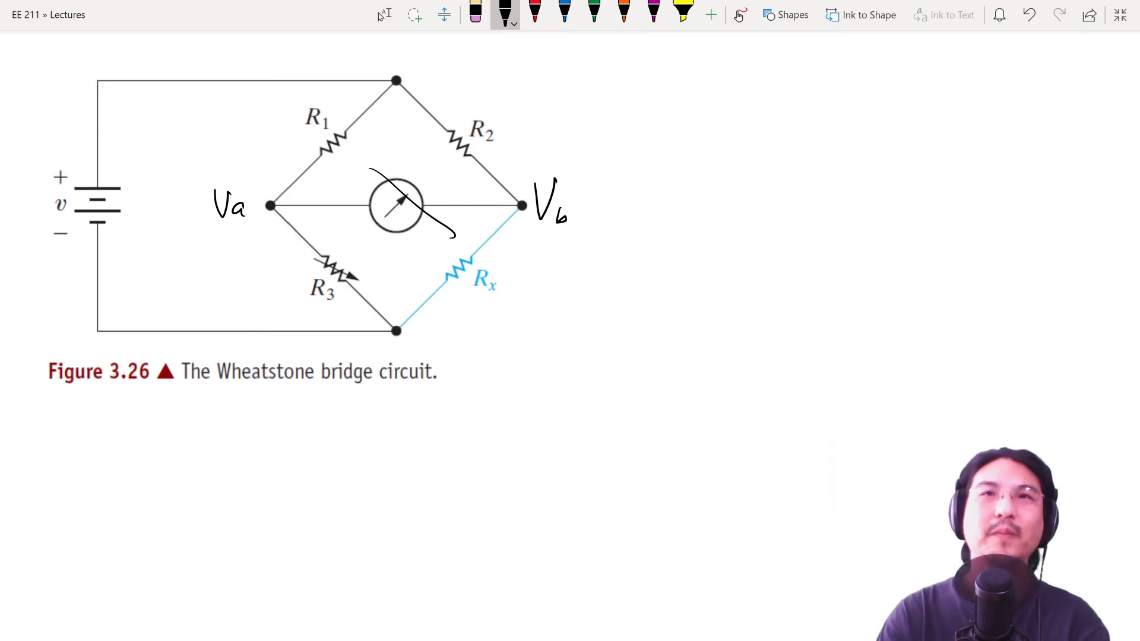
pyautogui.click(1028, 14)
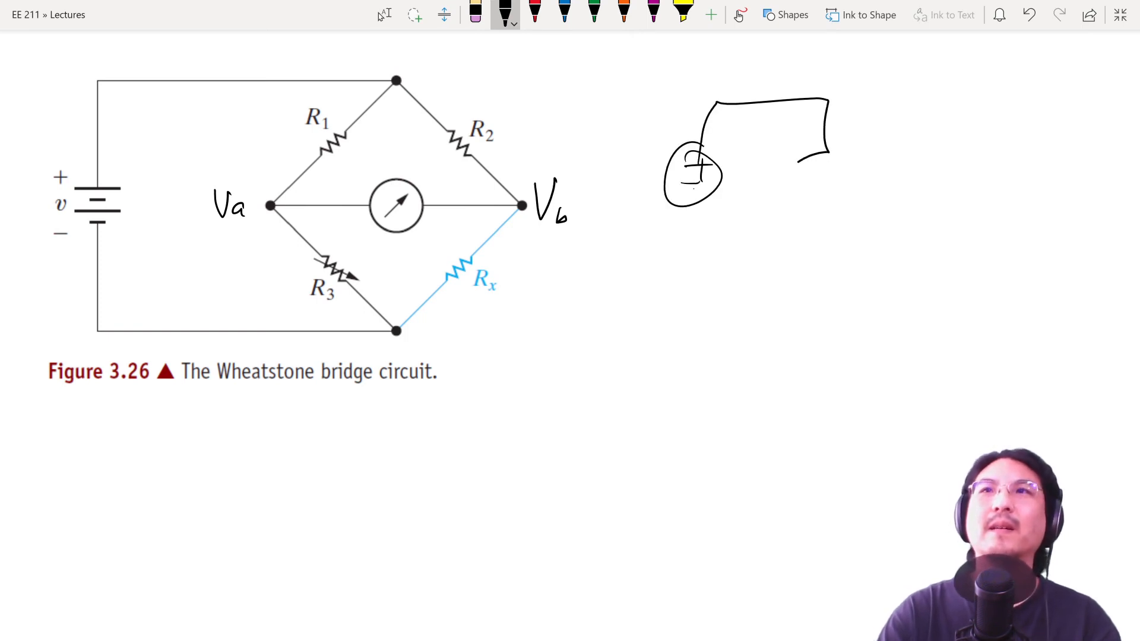
# Step: Redraw the bridge as two parallel branches labelled R1/R3 and R2/Rx with a red current arrow down the left branch
pyautogui.moveTo(822, 168); pyautogui.dragTo(804, 342)
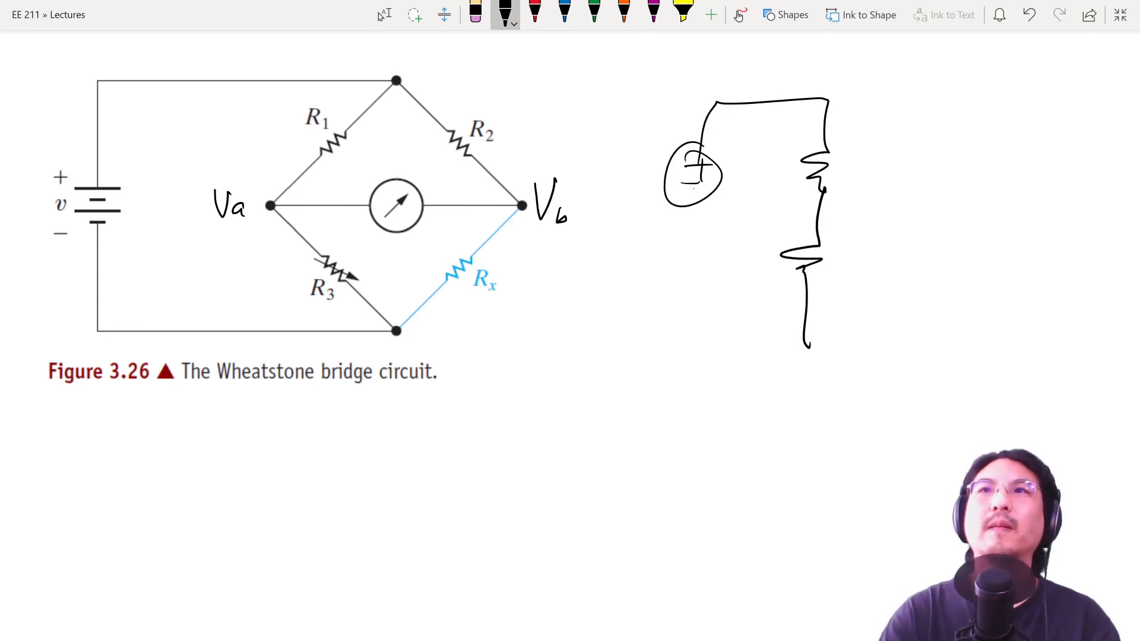
pyautogui.moveTo(829, 110); pyautogui.dragTo(966, 247)
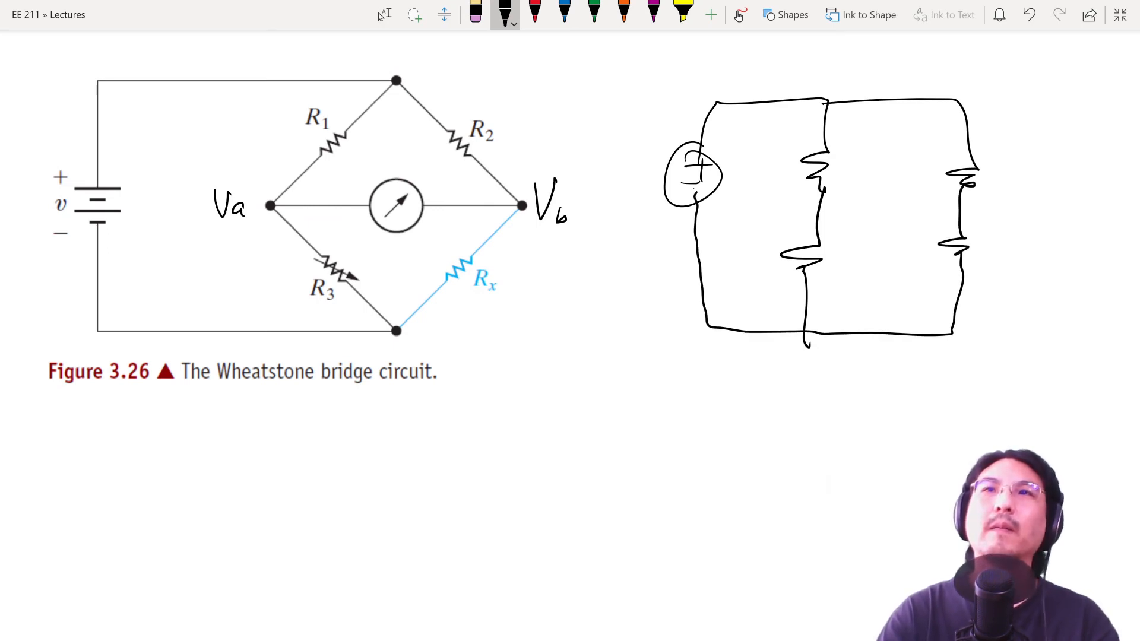
pyautogui.write('R1')
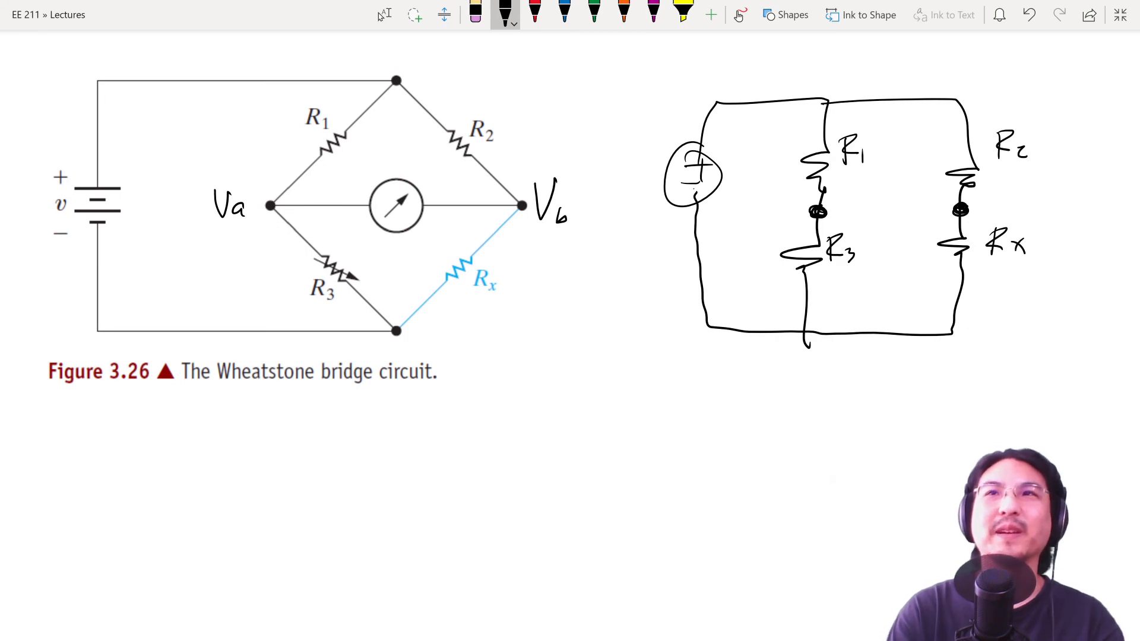
pyautogui.moveTo(836, 213); pyautogui.dragTo(931, 212)
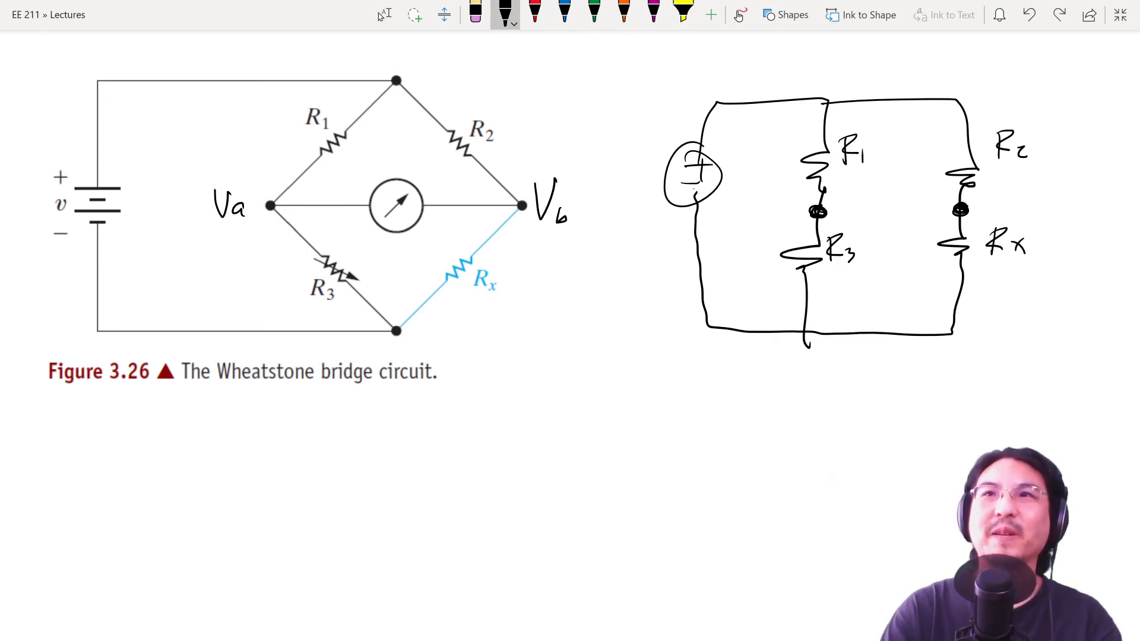
pyautogui.moveTo(781, 135); pyautogui.dragTo(767, 291)
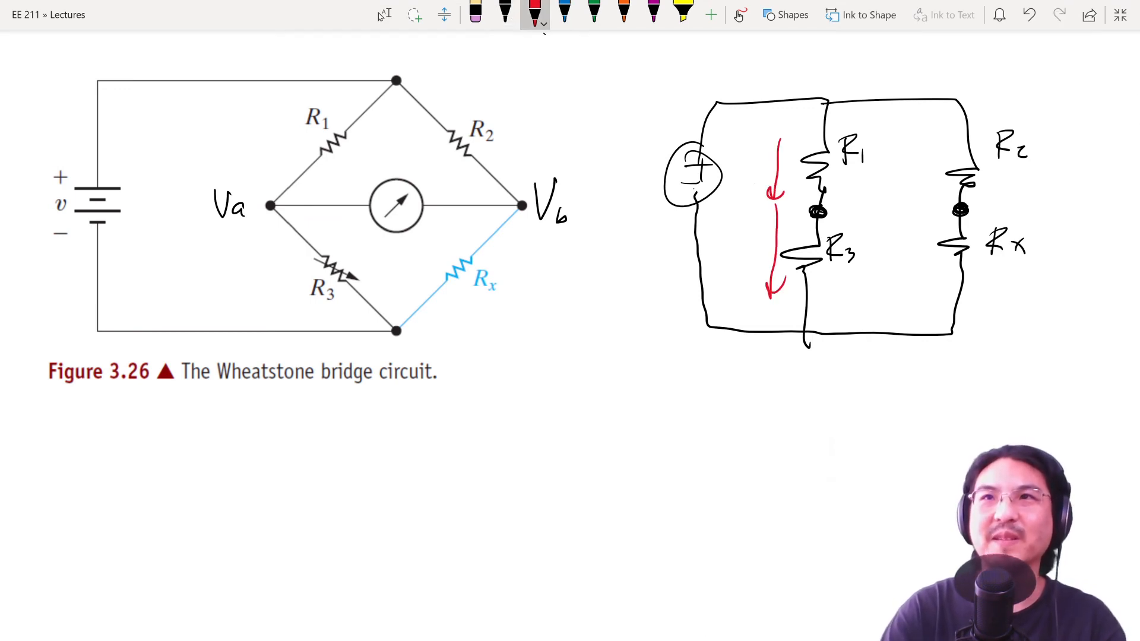
# Step: Label the branch currents i1 and i2 in red with a current arrow in the right branch
pyautogui.write('i1')
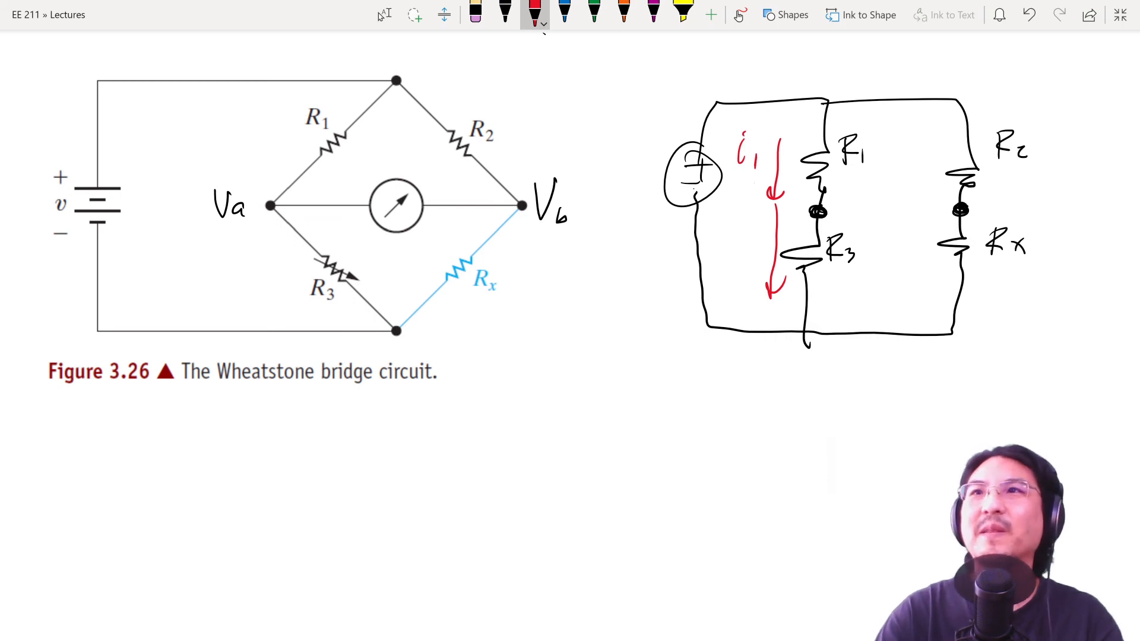
pyautogui.moveTo(934, 134); pyautogui.dragTo(931, 196)
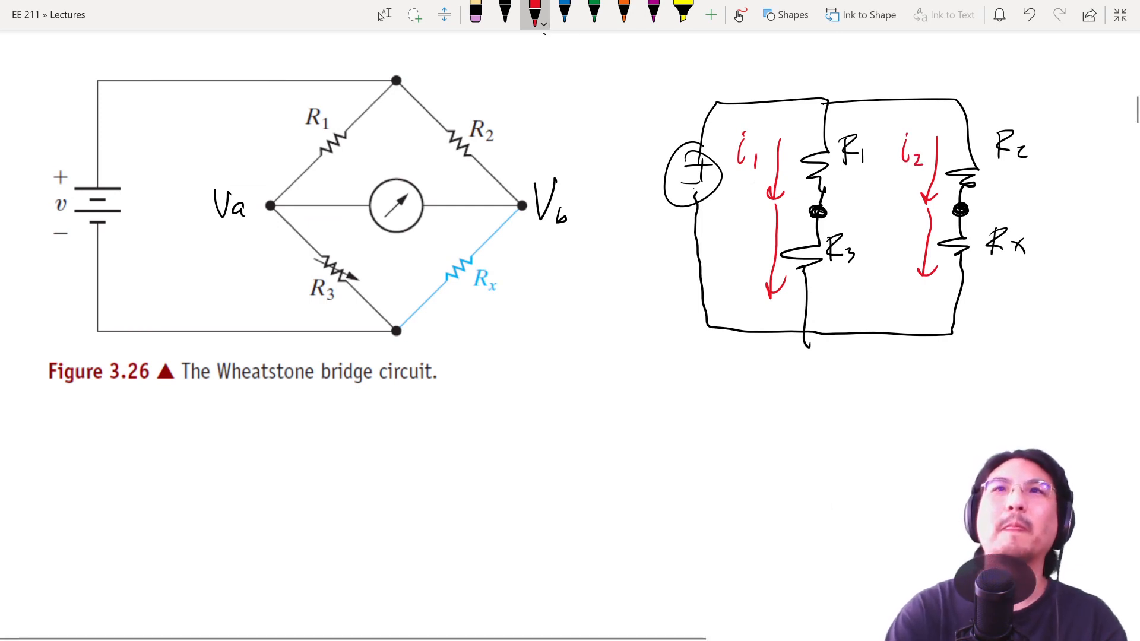
pyautogui.click(563, 13)
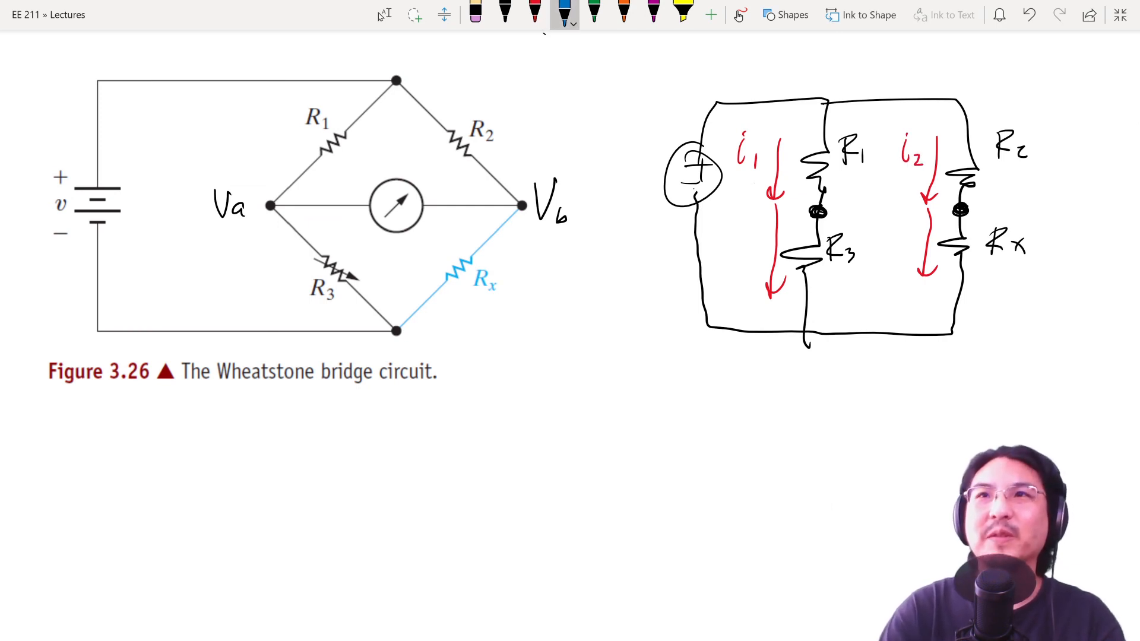
# Step: Mark the midpoint nodes Va and Vb in blue and write Va = Vb, returning to black ink
pyautogui.write('Va')
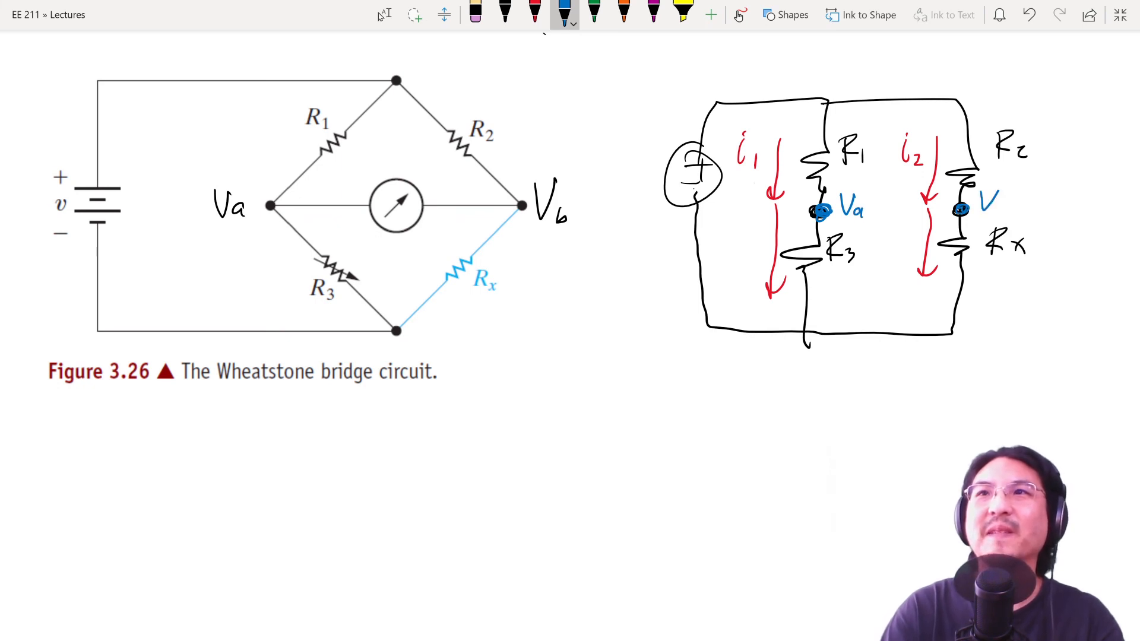
pyautogui.moveTo(663, 356); pyautogui.dragTo(660, 397)
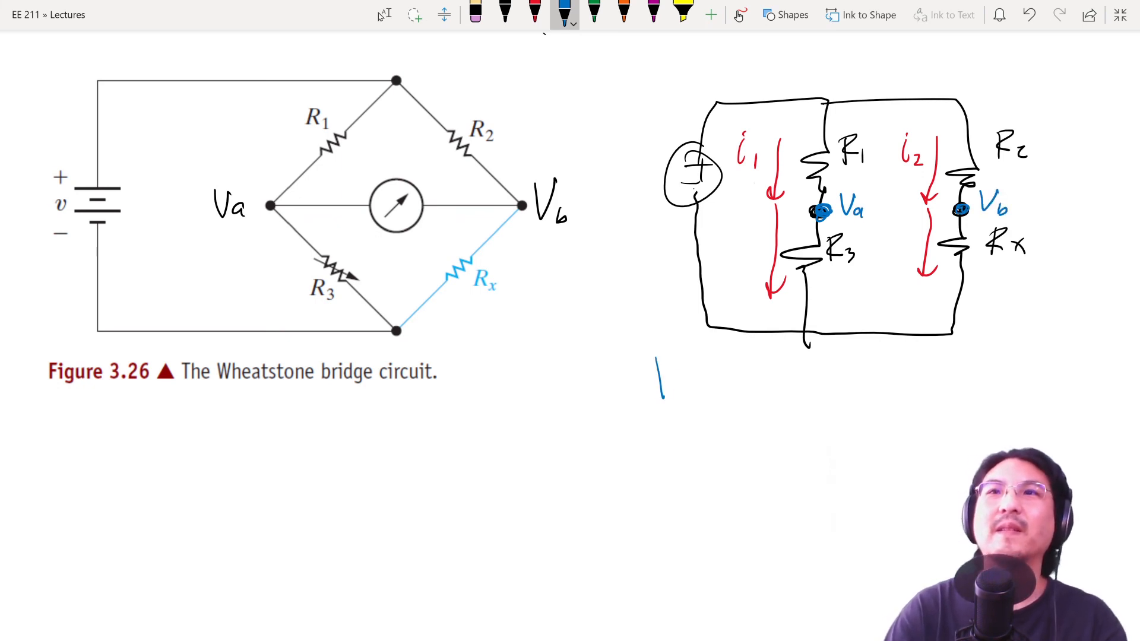
pyautogui.write('Va=Vb')
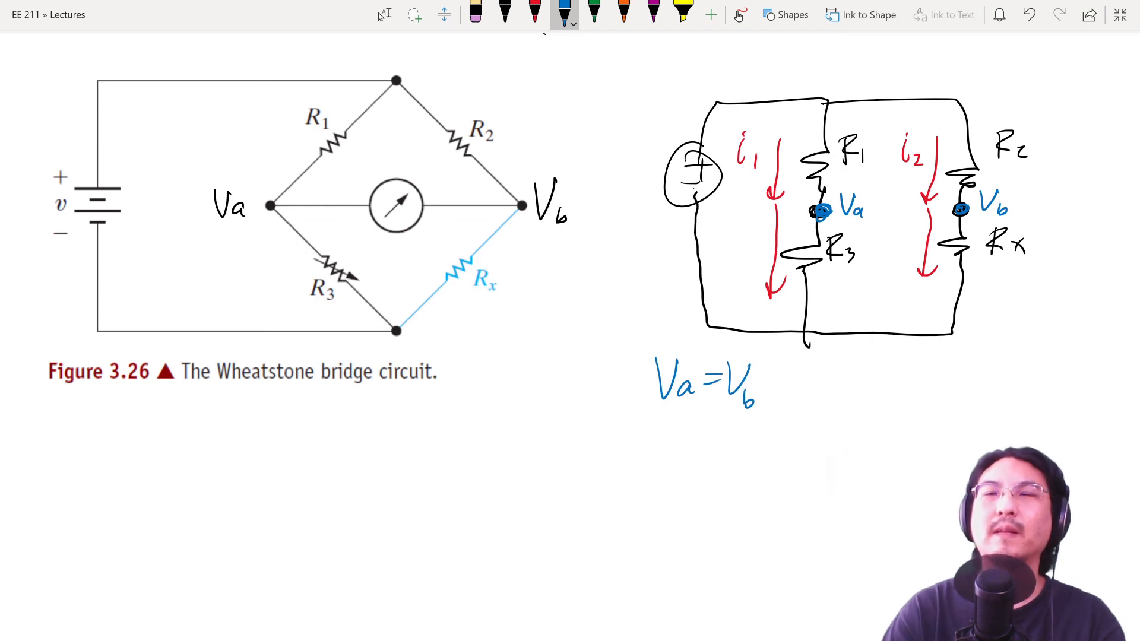
pyautogui.click(505, 14)
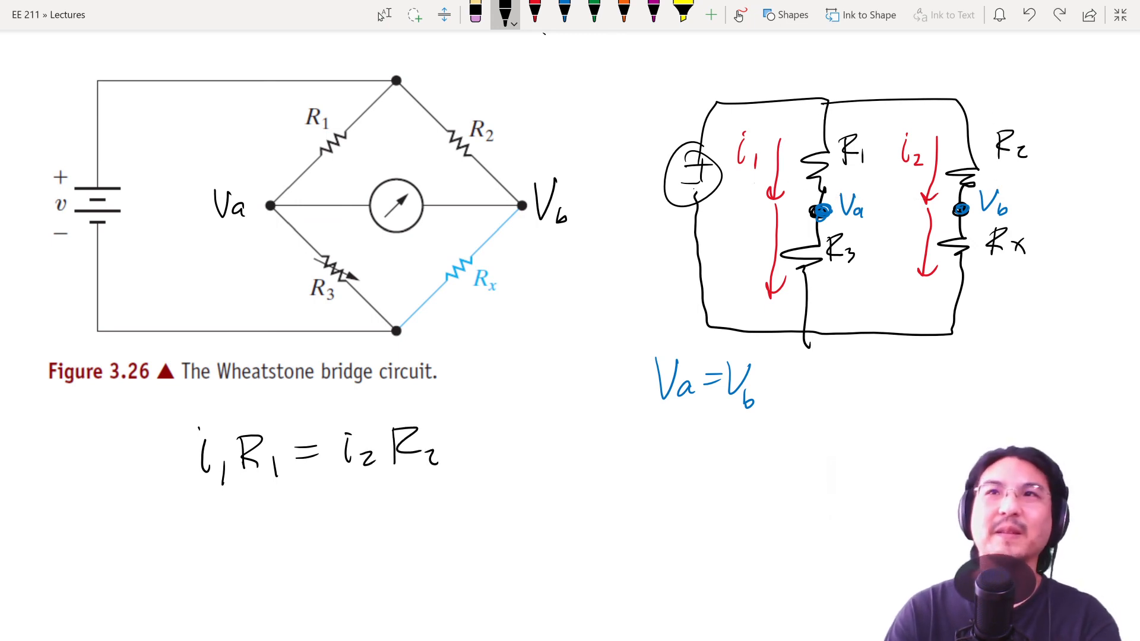
# Step: Write the second branch equation i1R3 = i2Rx and brace it together with the first
pyautogui.moveTo(822, 211); pyautogui.dragTo(808, 335)
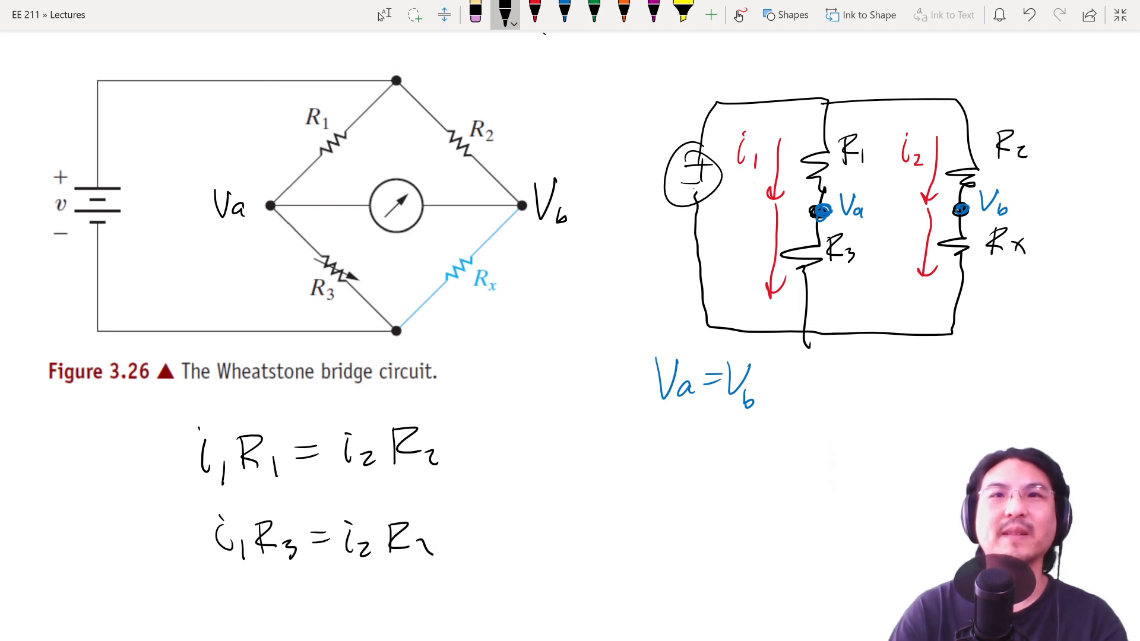
pyautogui.write('x')
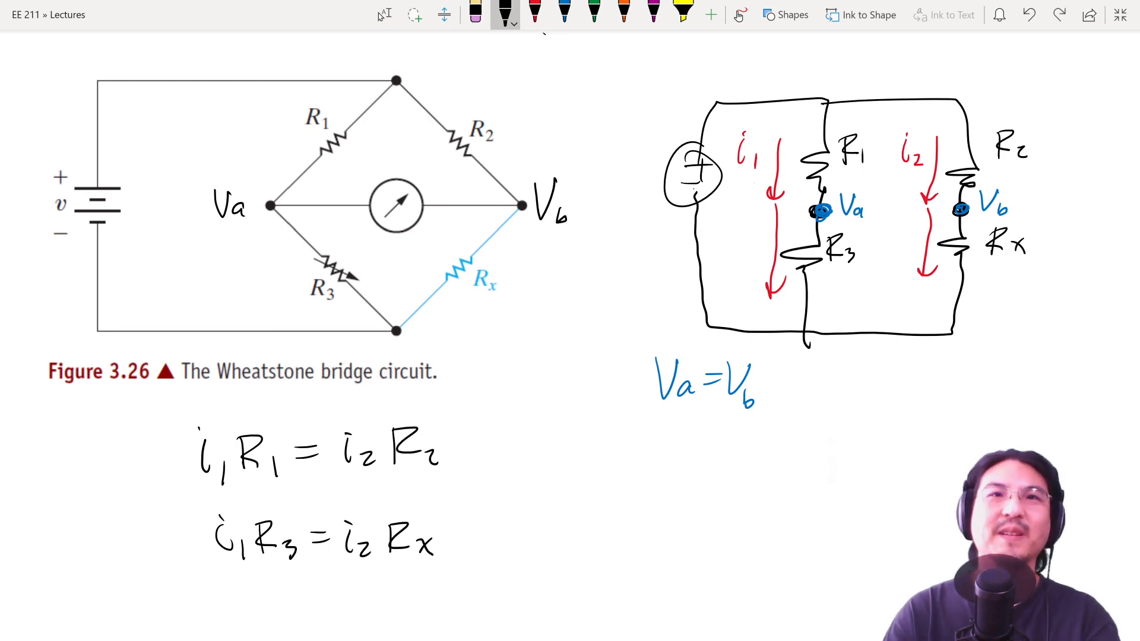
pyautogui.moveTo(113, 496); pyautogui.dragTo(558, 494)
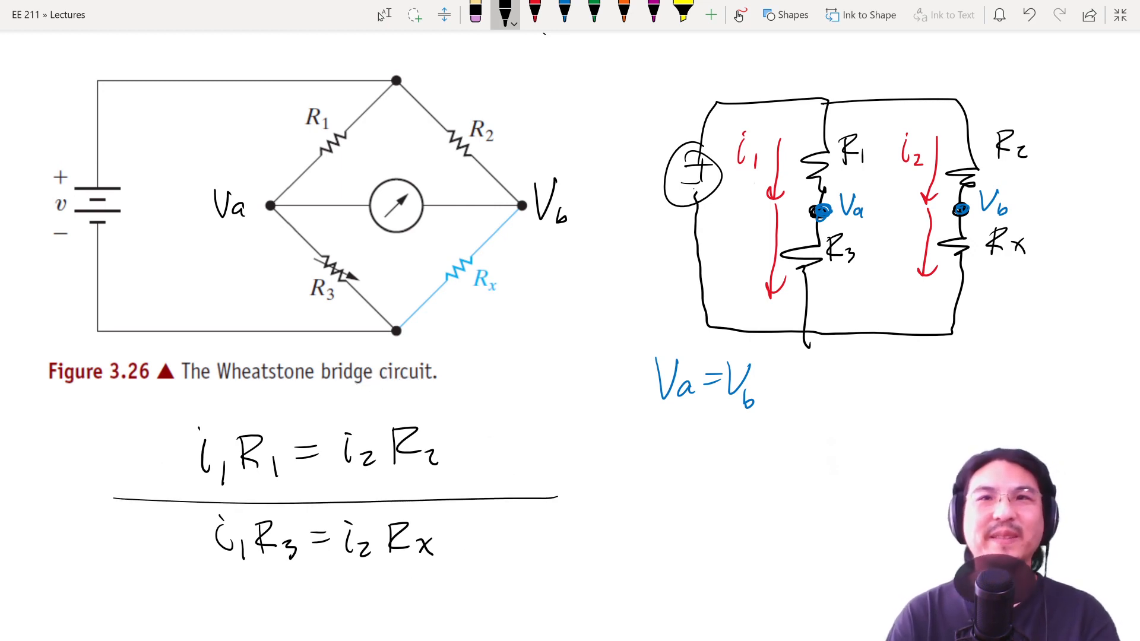
pyautogui.moveTo(472, 422); pyautogui.dragTo(473, 553)
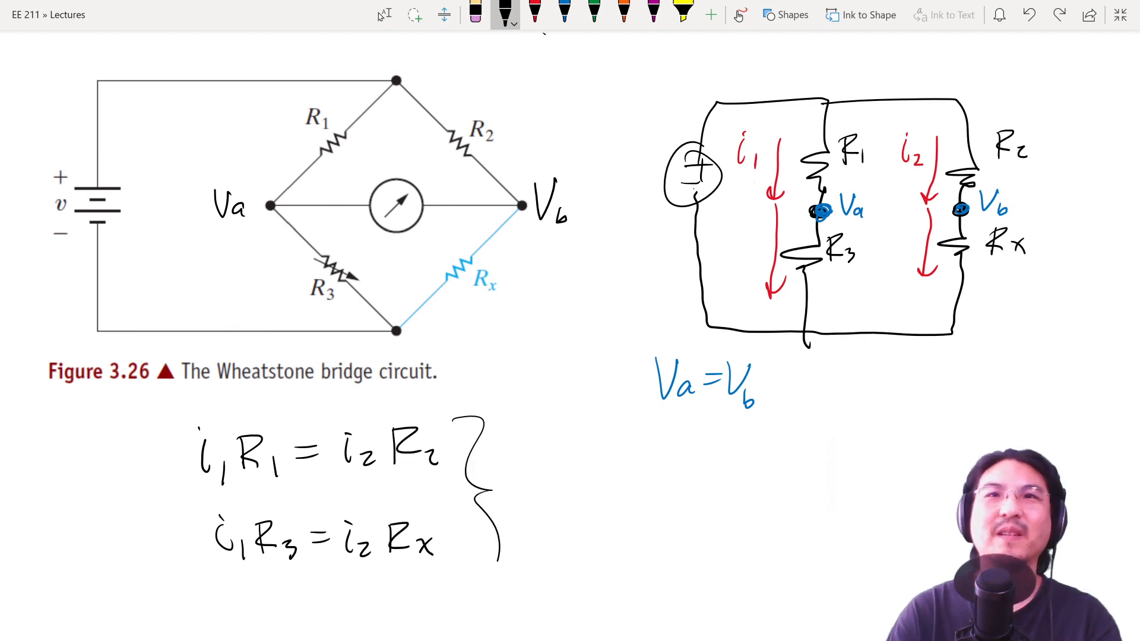
# Step: Derive the ratio R1/R3 = R2/Rx with Rx underlined
pyautogui.write('R1')
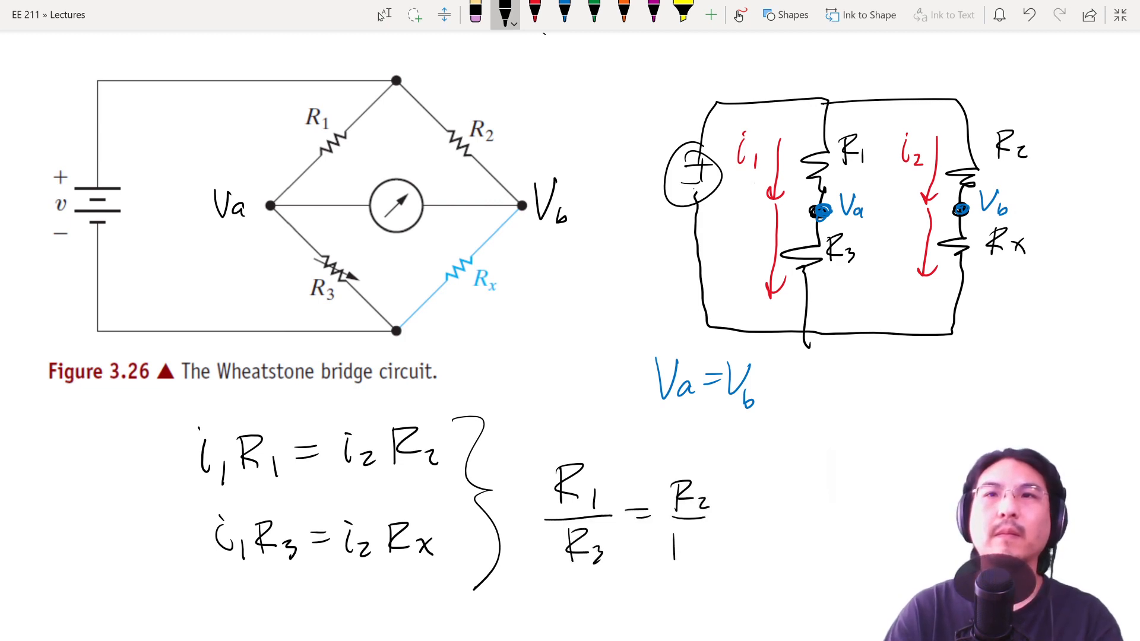
pyautogui.write('Rx')
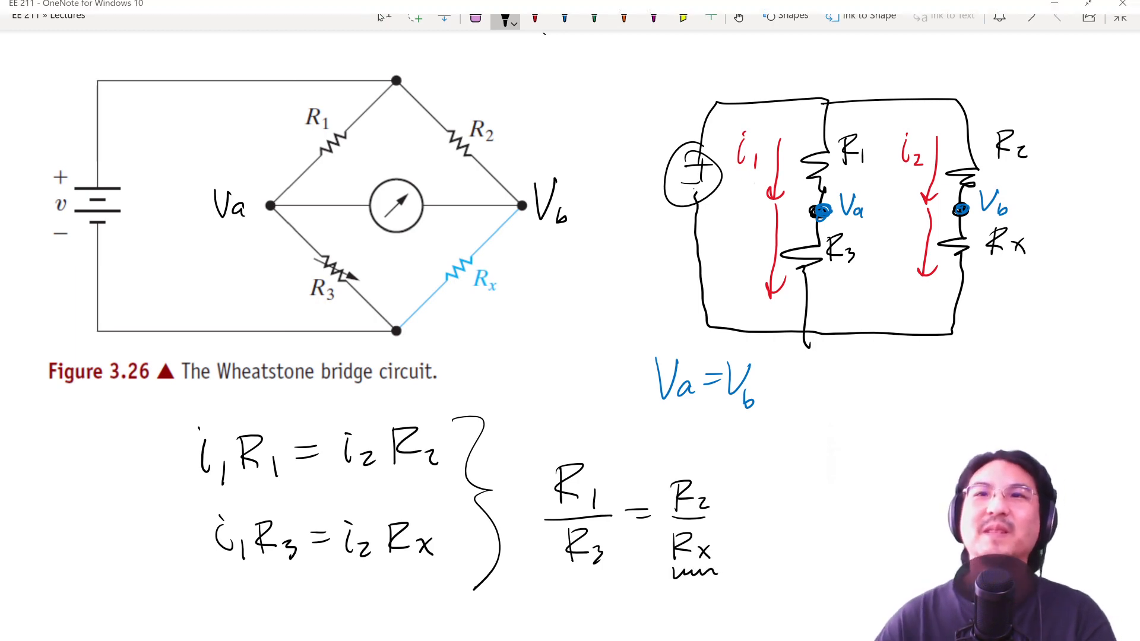
# Step: Write the result Rx = R2R3/R1 beneath the ratio and box it with the pen
pyautogui.scroll(-3)
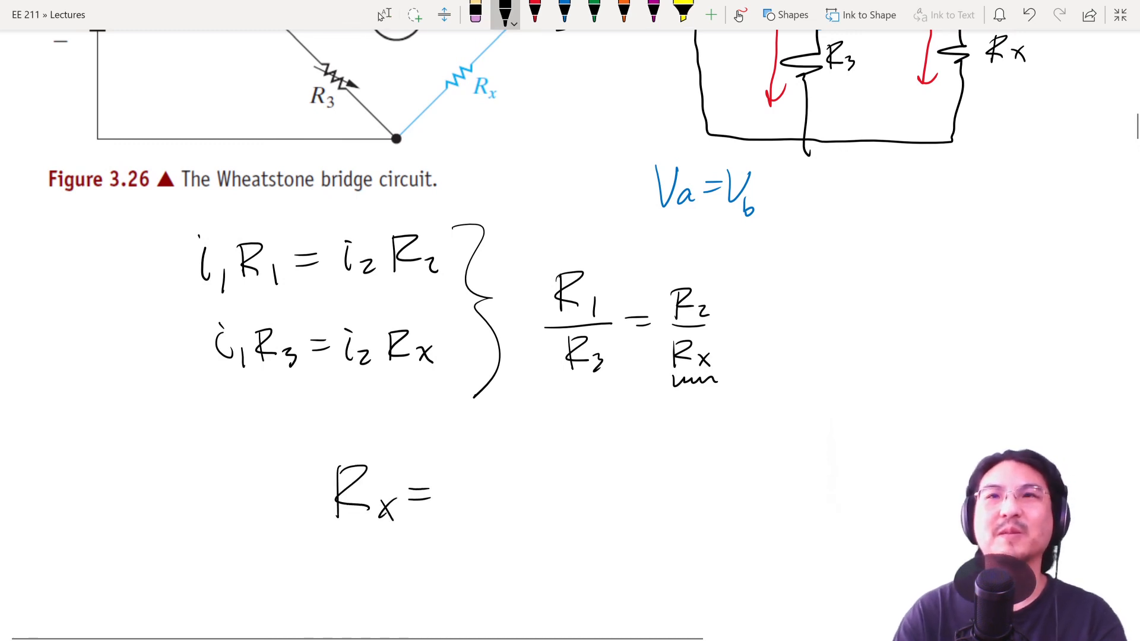
pyautogui.moveTo(669, 342); pyautogui.dragTo(702, 393)
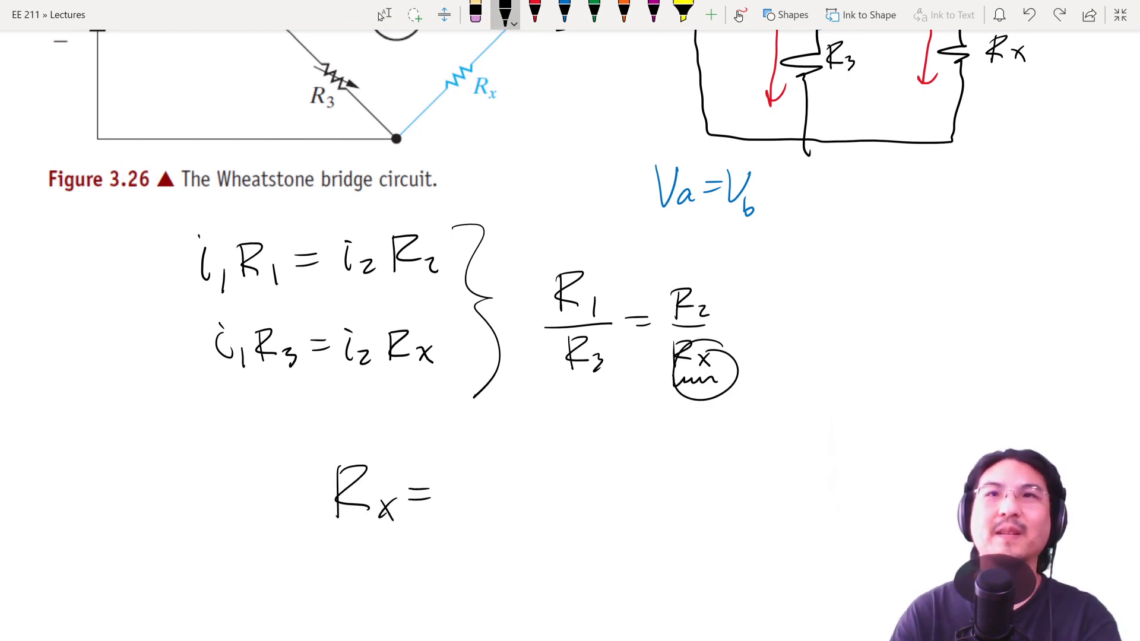
pyautogui.moveTo(538, 262); pyautogui.dragTo(575, 393)
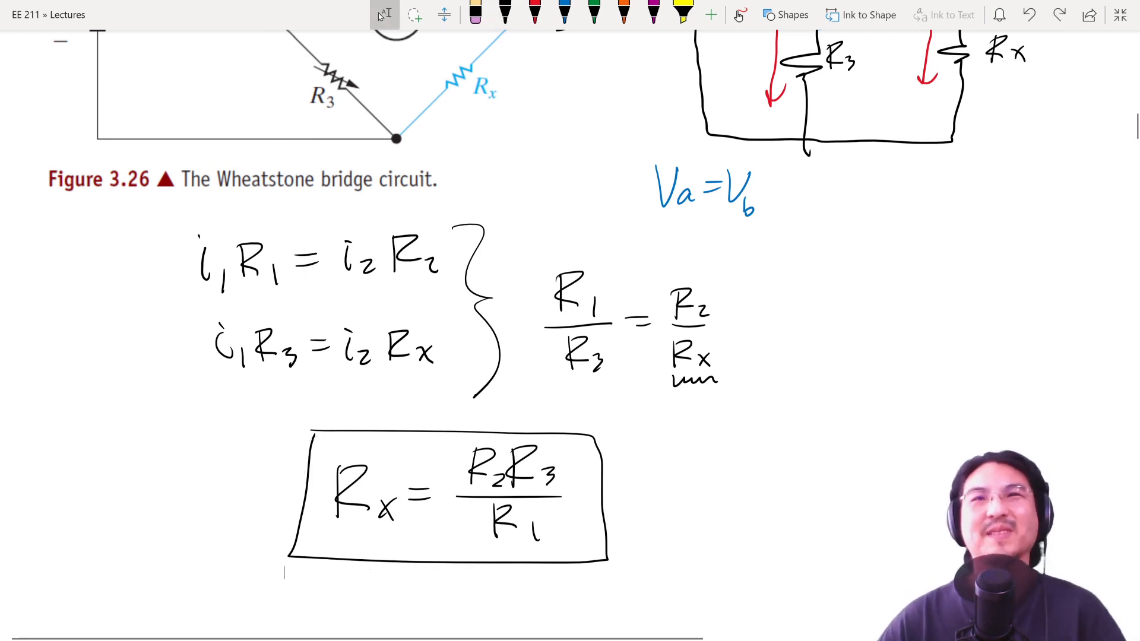
pyautogui.scroll(-3)
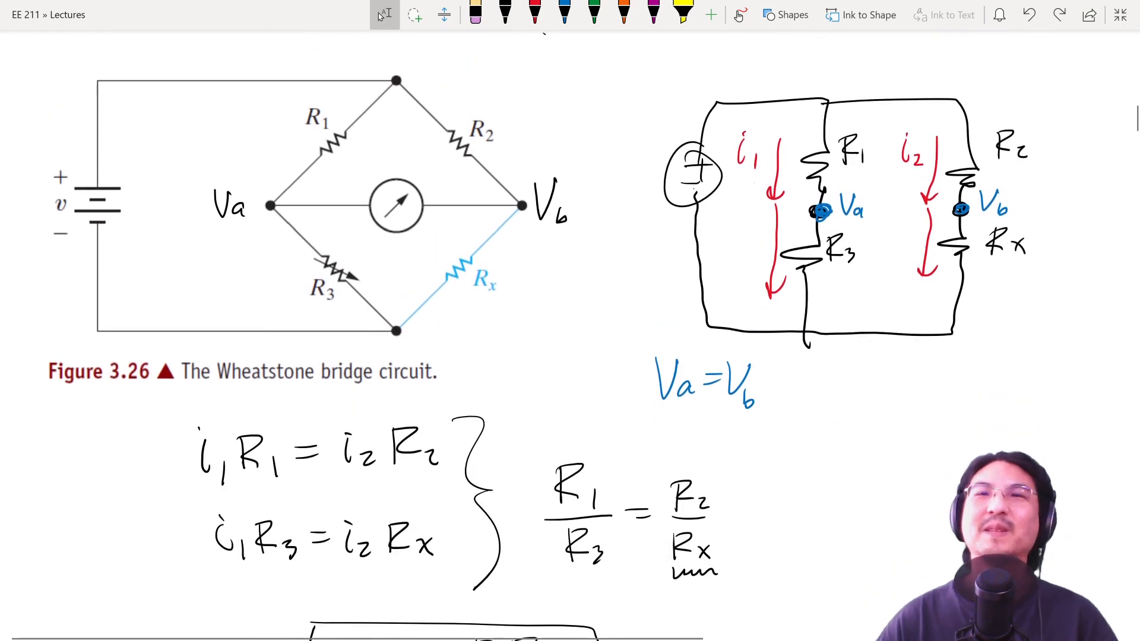